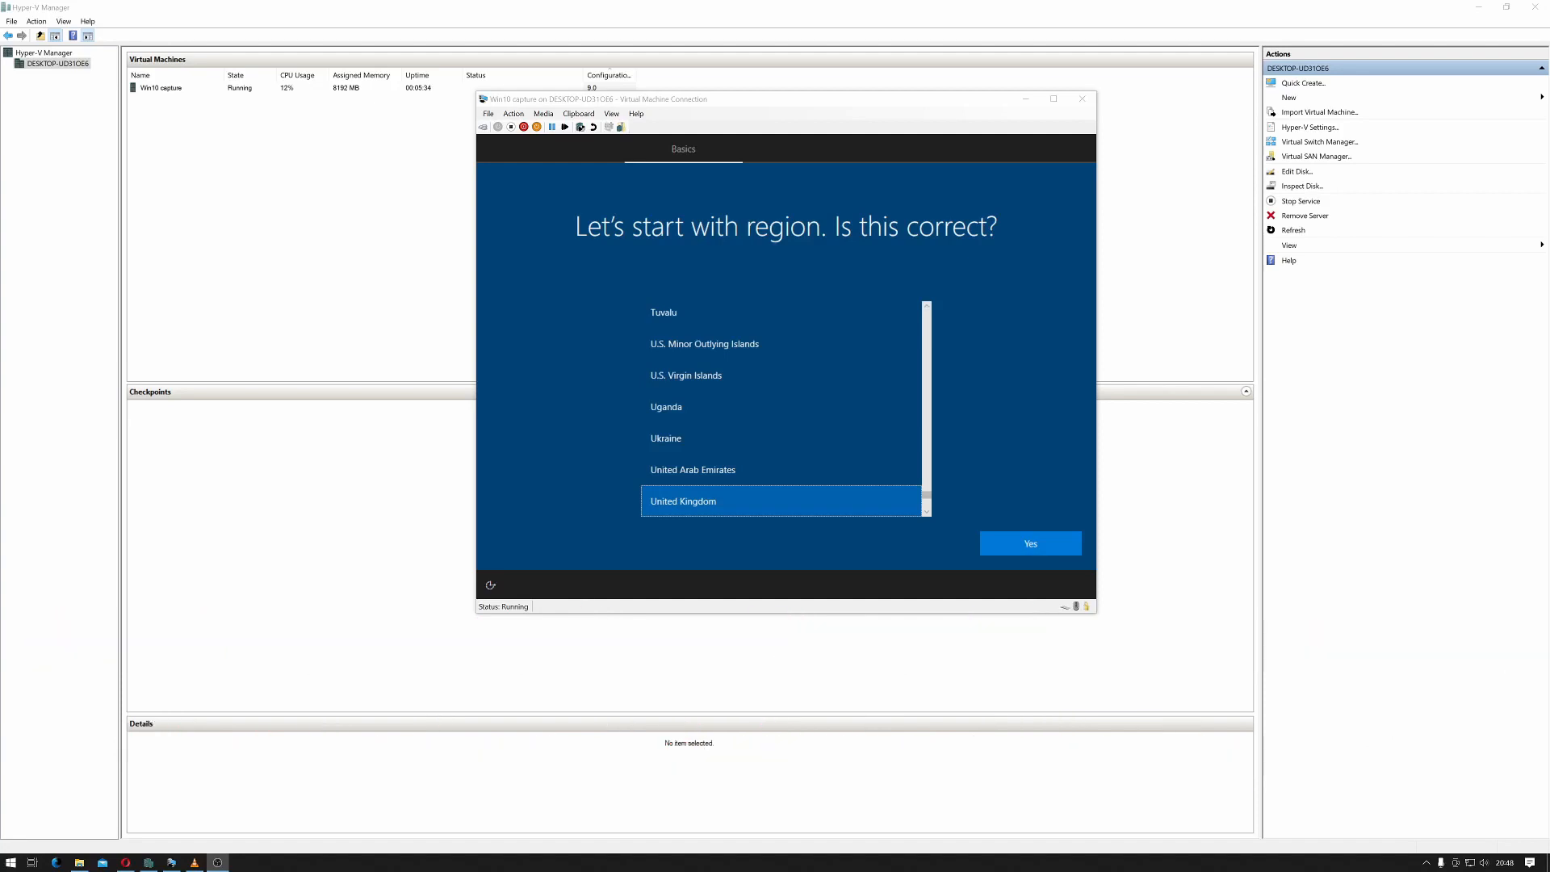
mouse_move(747, 271)
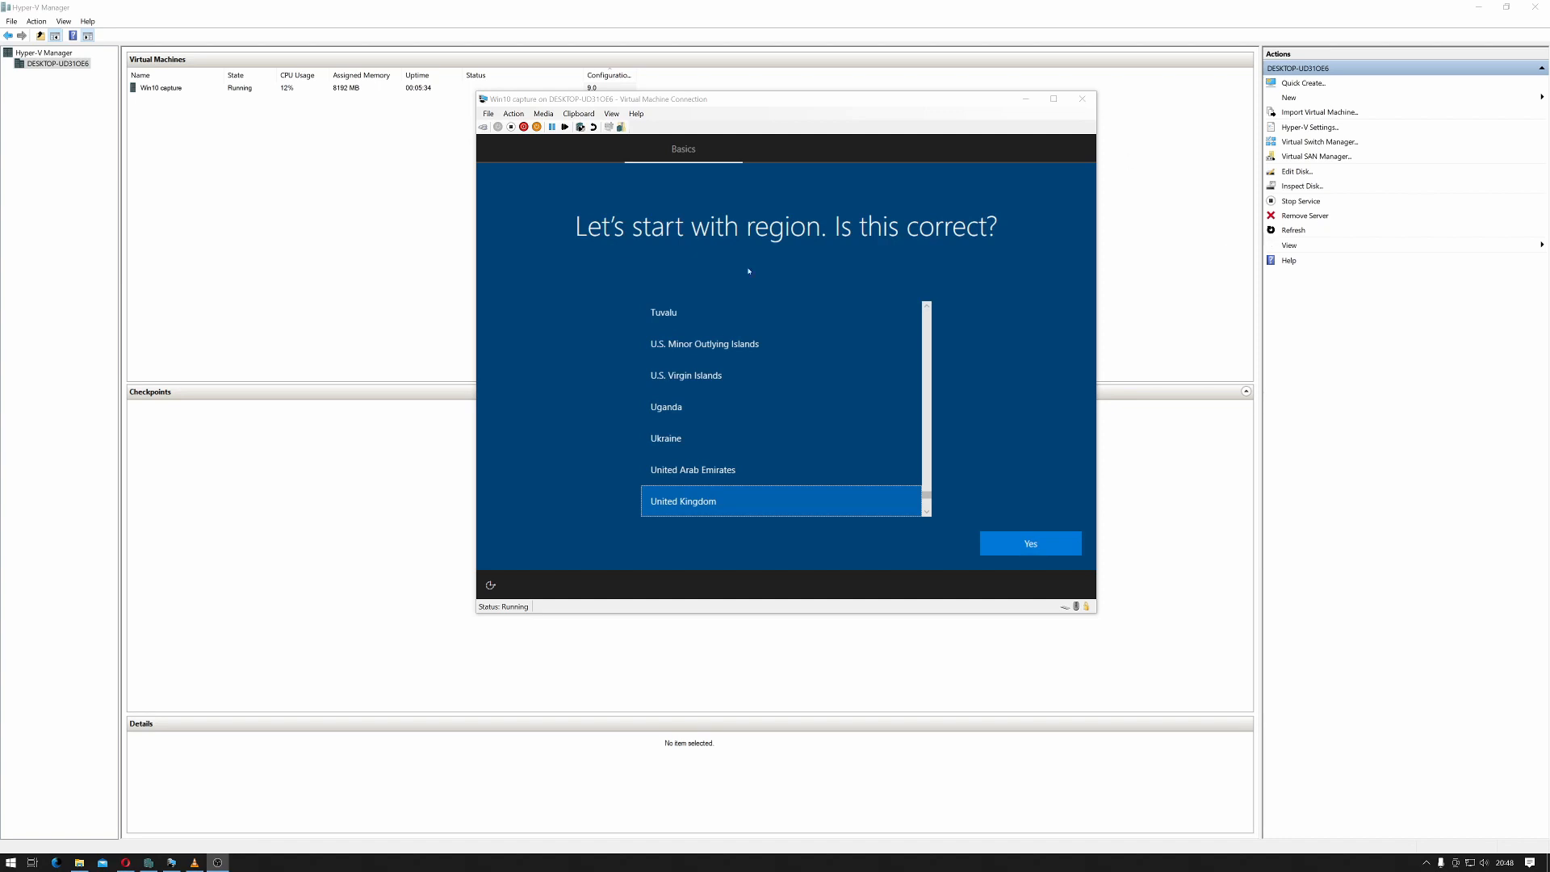
mouse_move(717, 399)
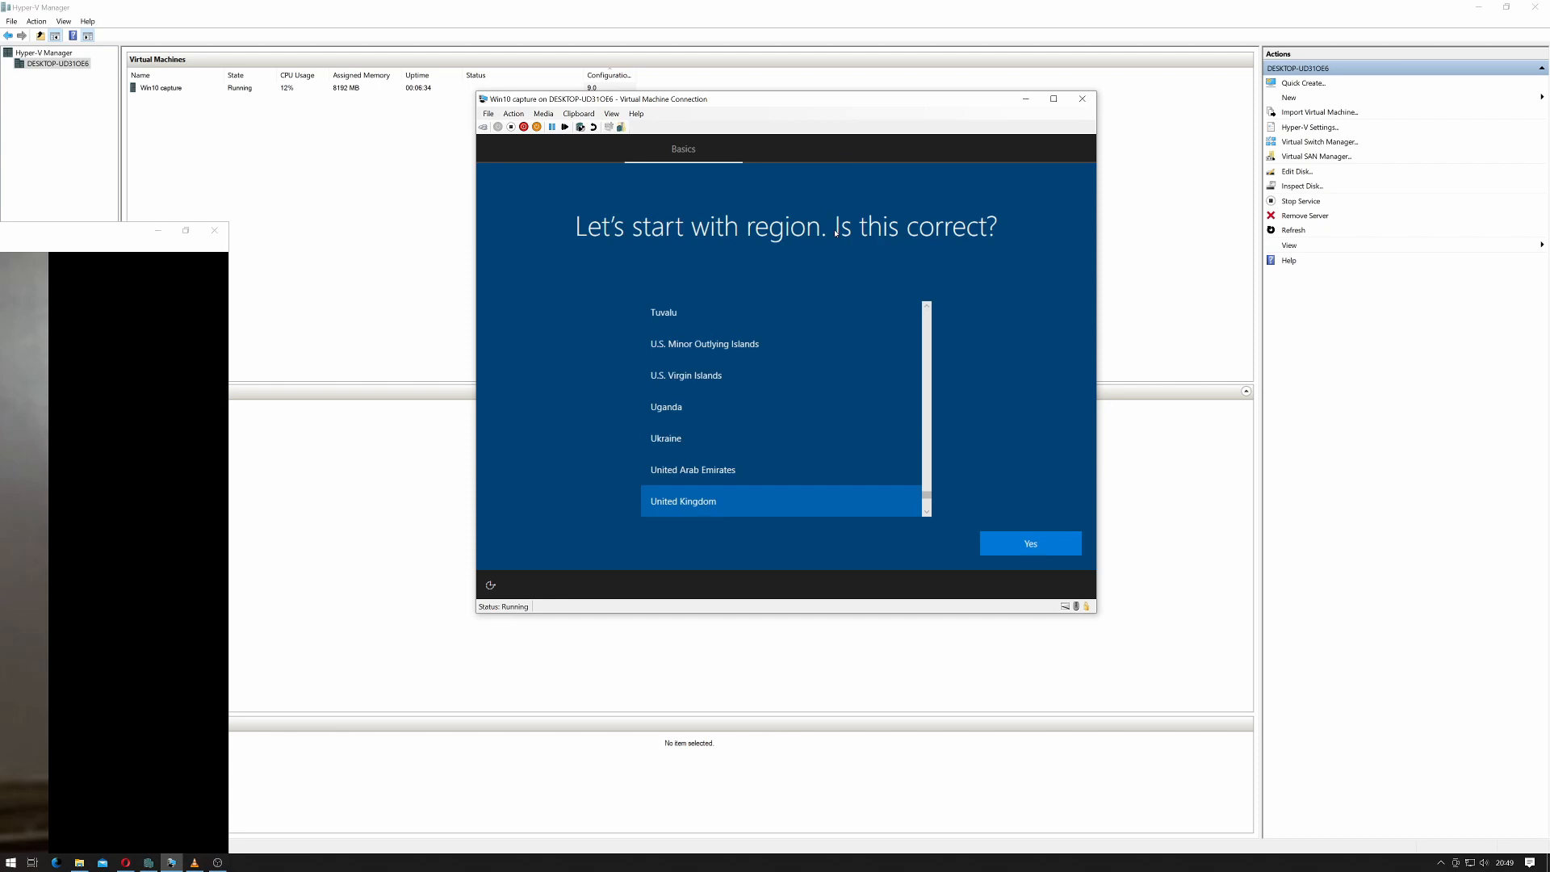
Dismiss the Networks prompt in the VM and launch Windows Settings from Start
click(1029, 542)
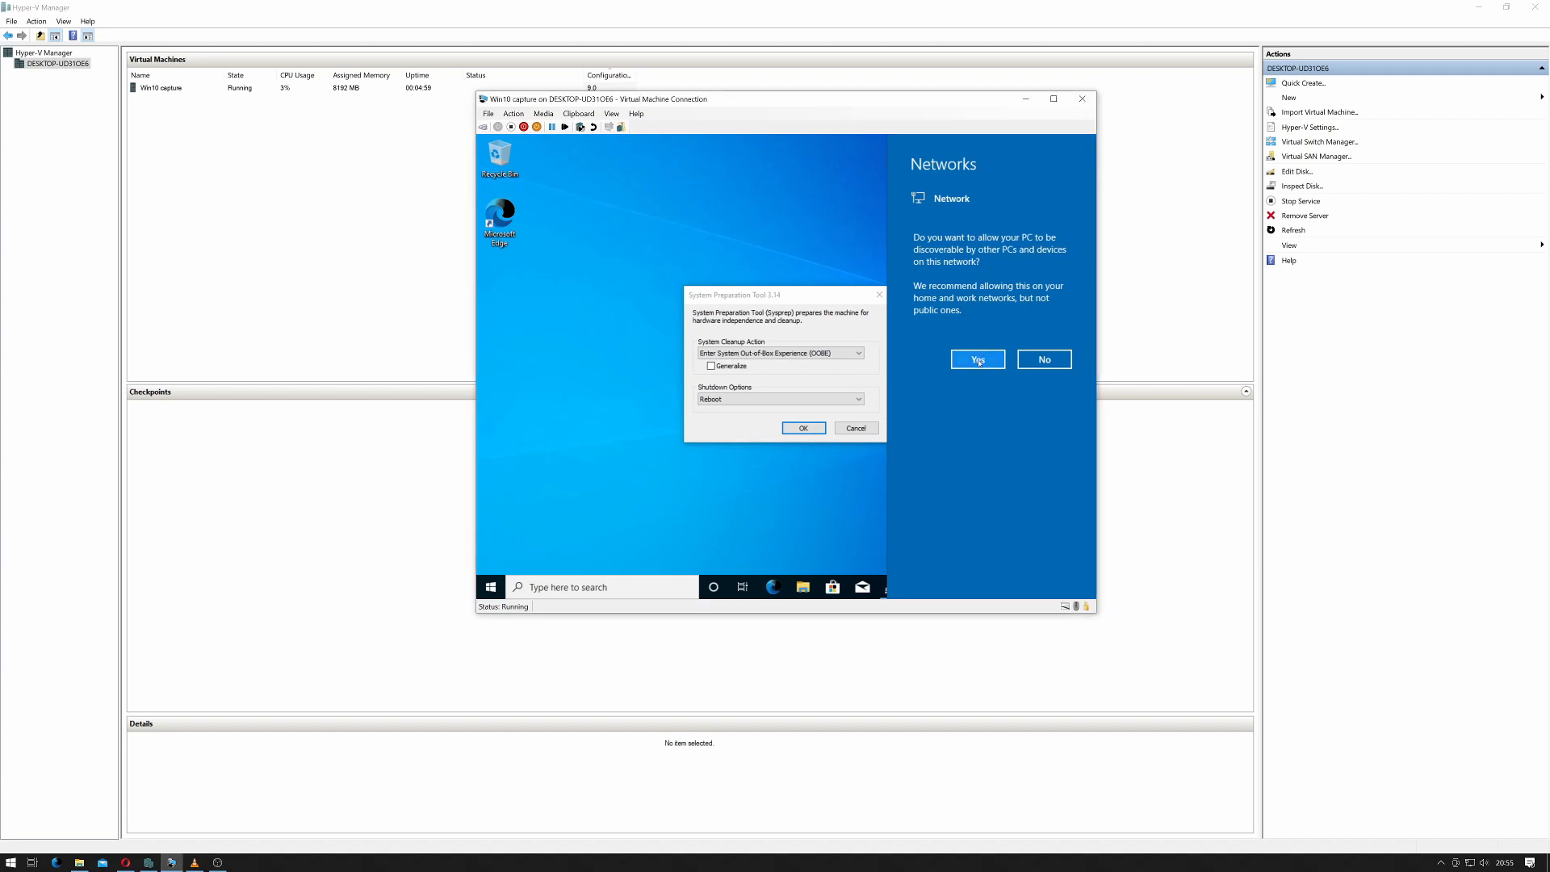
mouse_move(978, 359)
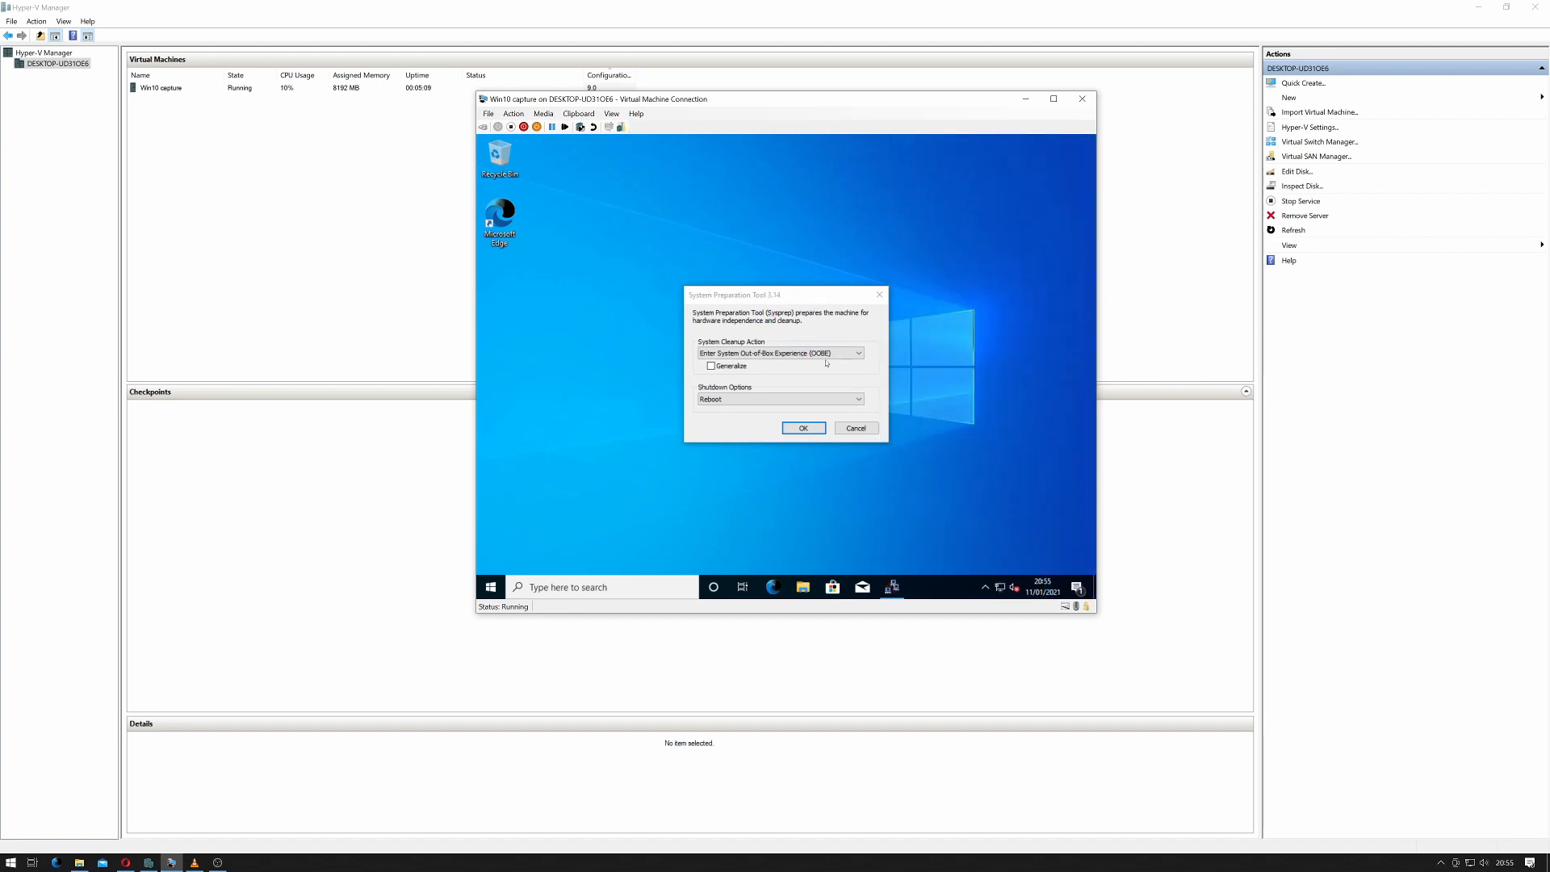
mouse_move(766, 530)
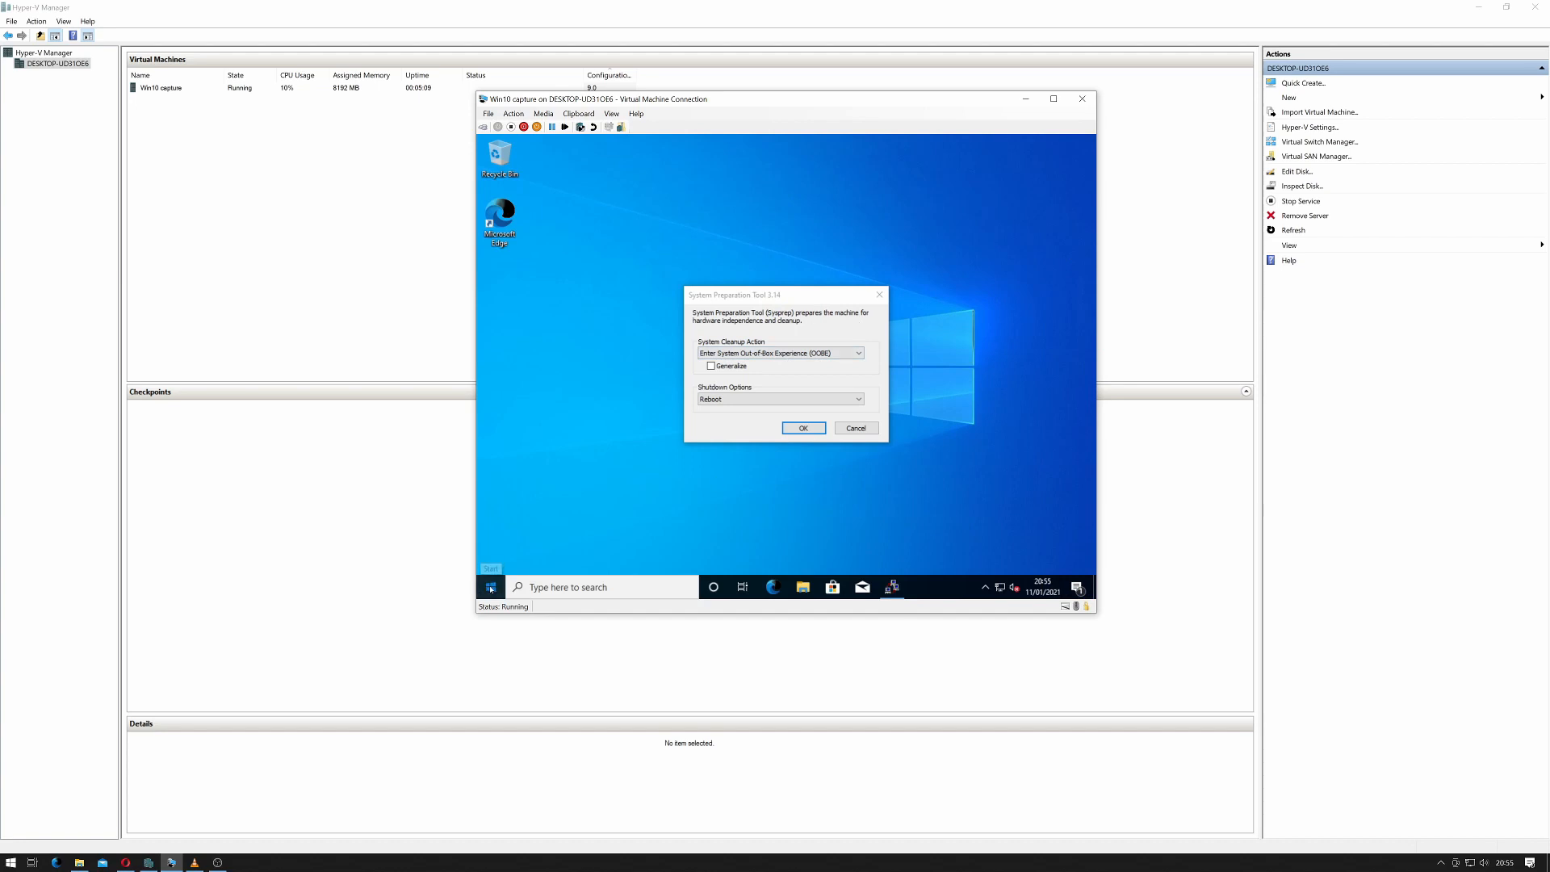
click(490, 586)
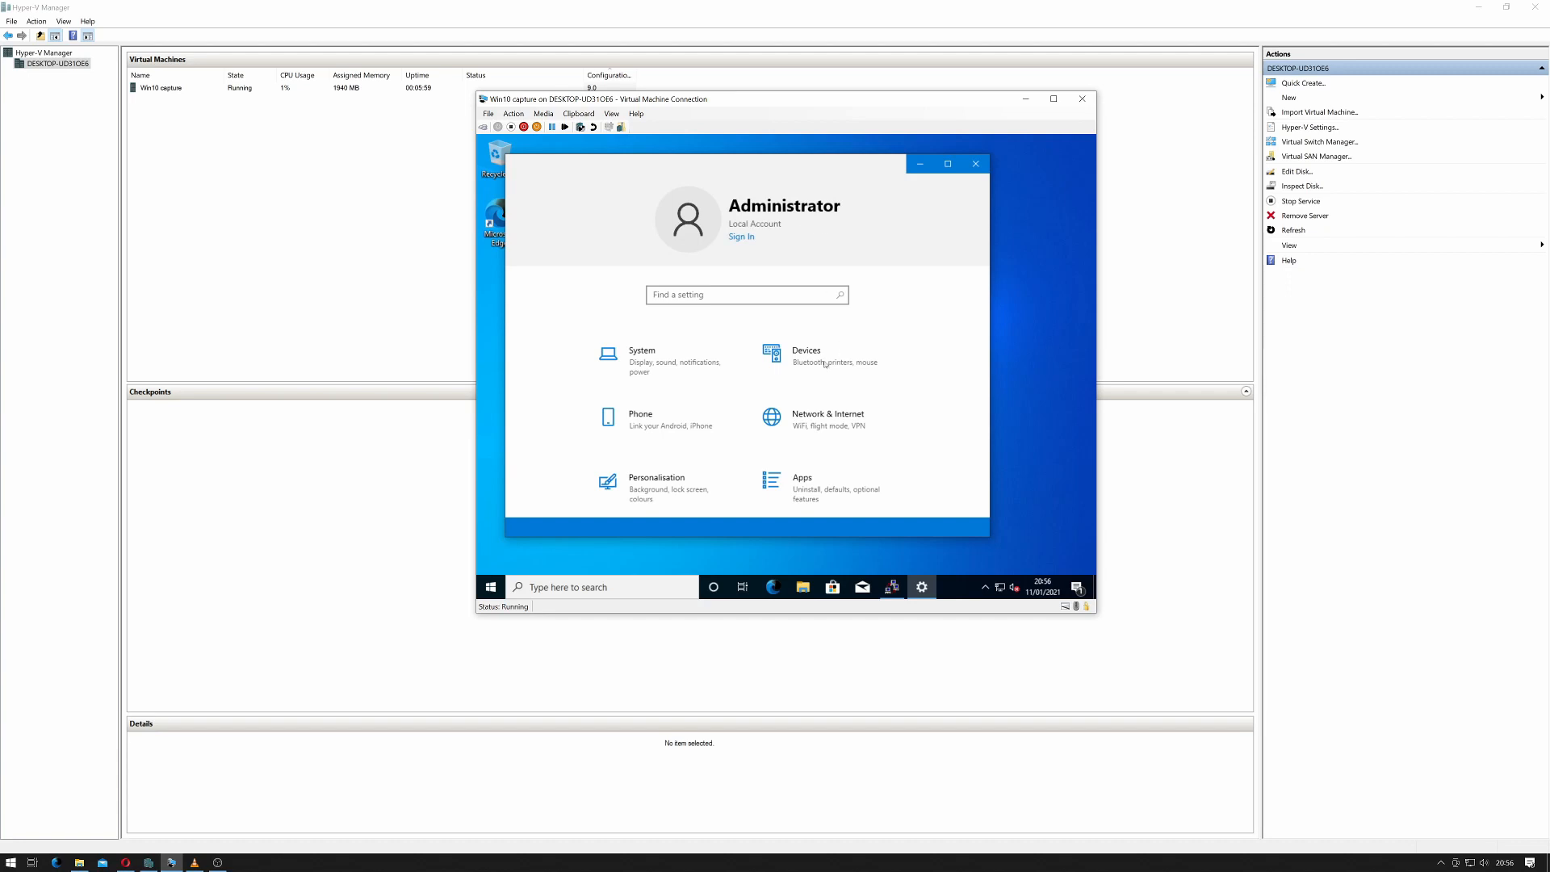
Check for updates in Windows Update and restart to install the 2020-12 Cumulative Update for 20H2
scroll(down, 3)
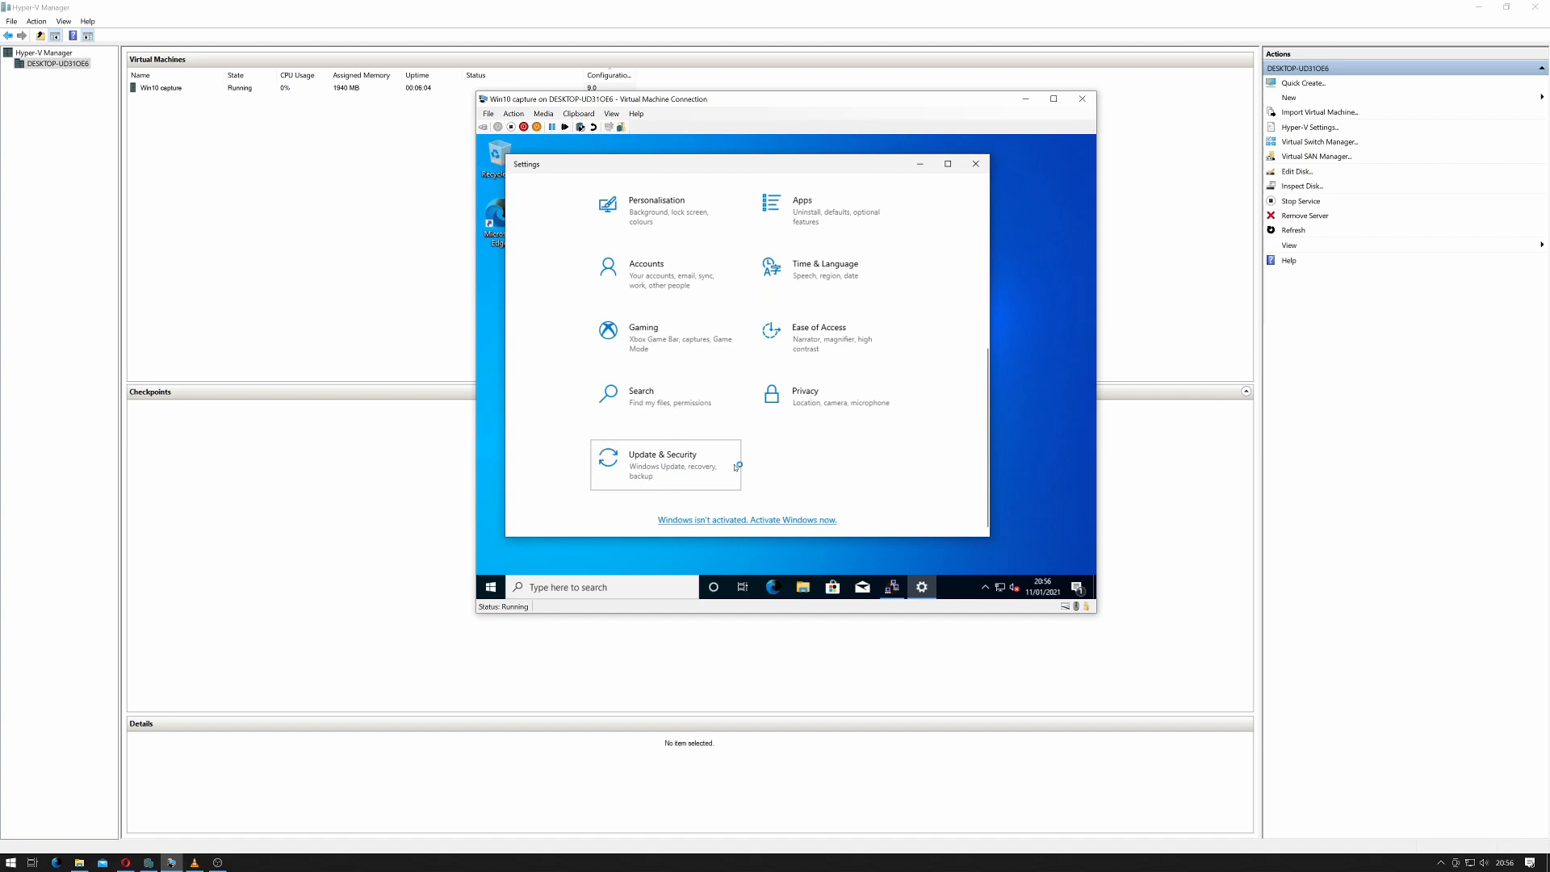
click(662, 465)
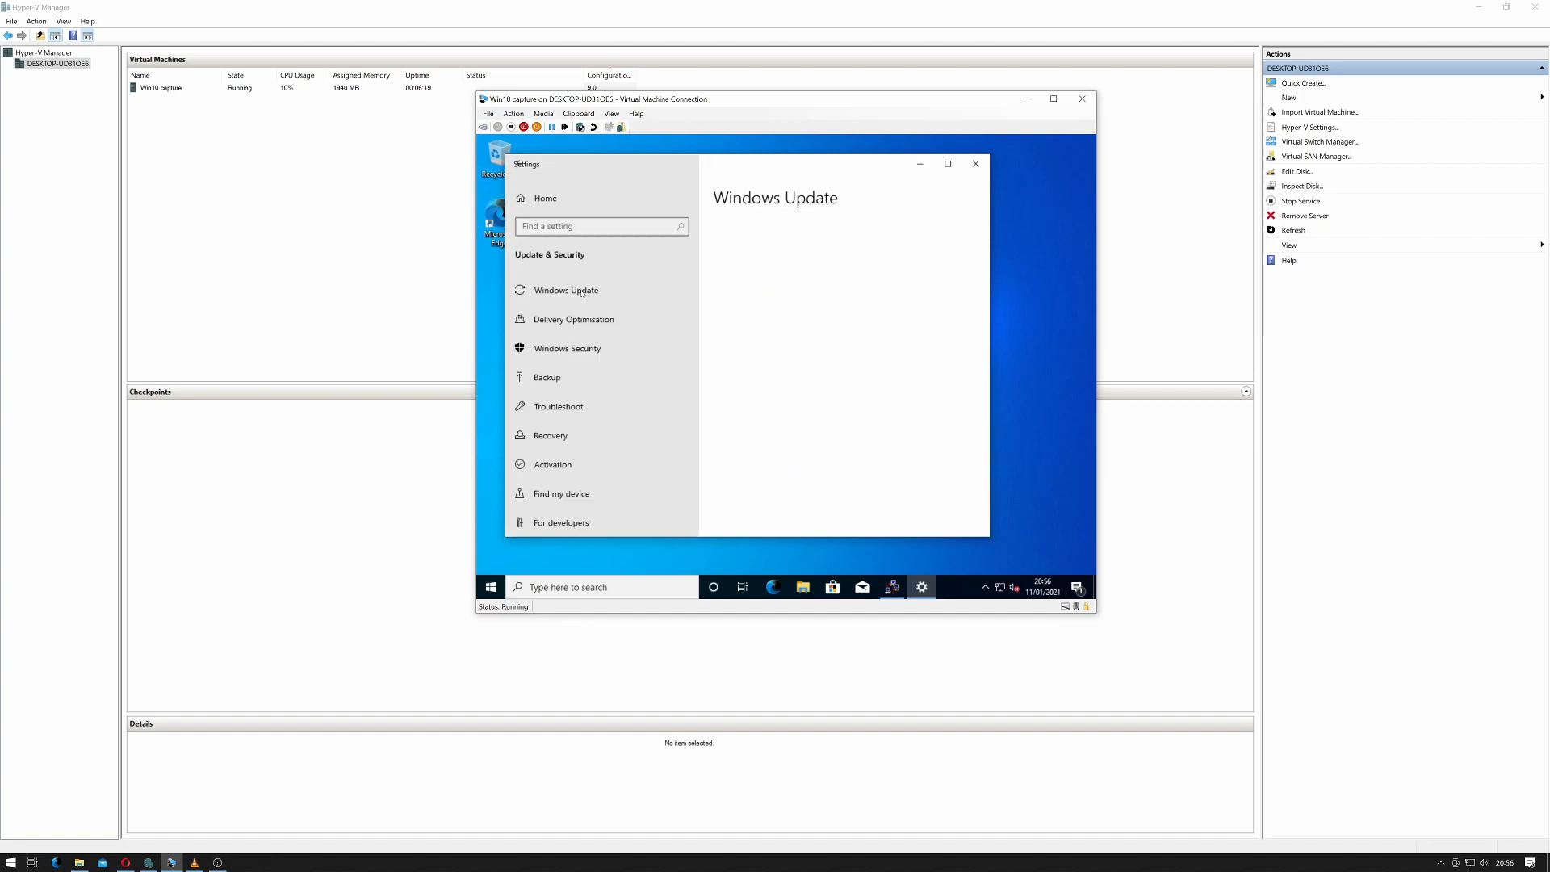
click(565, 289)
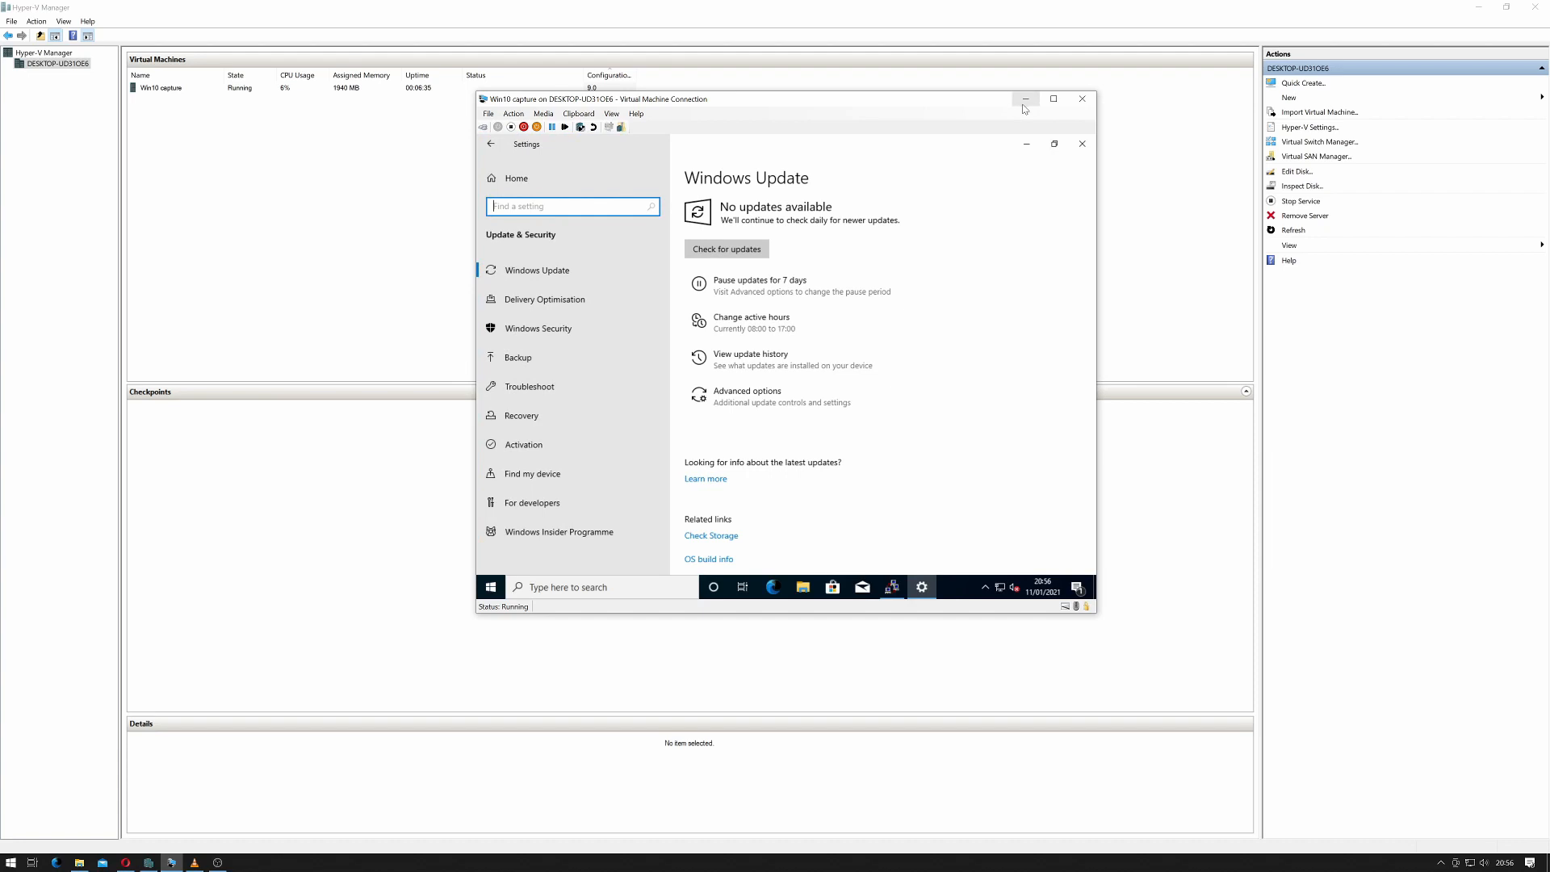
click(1053, 98)
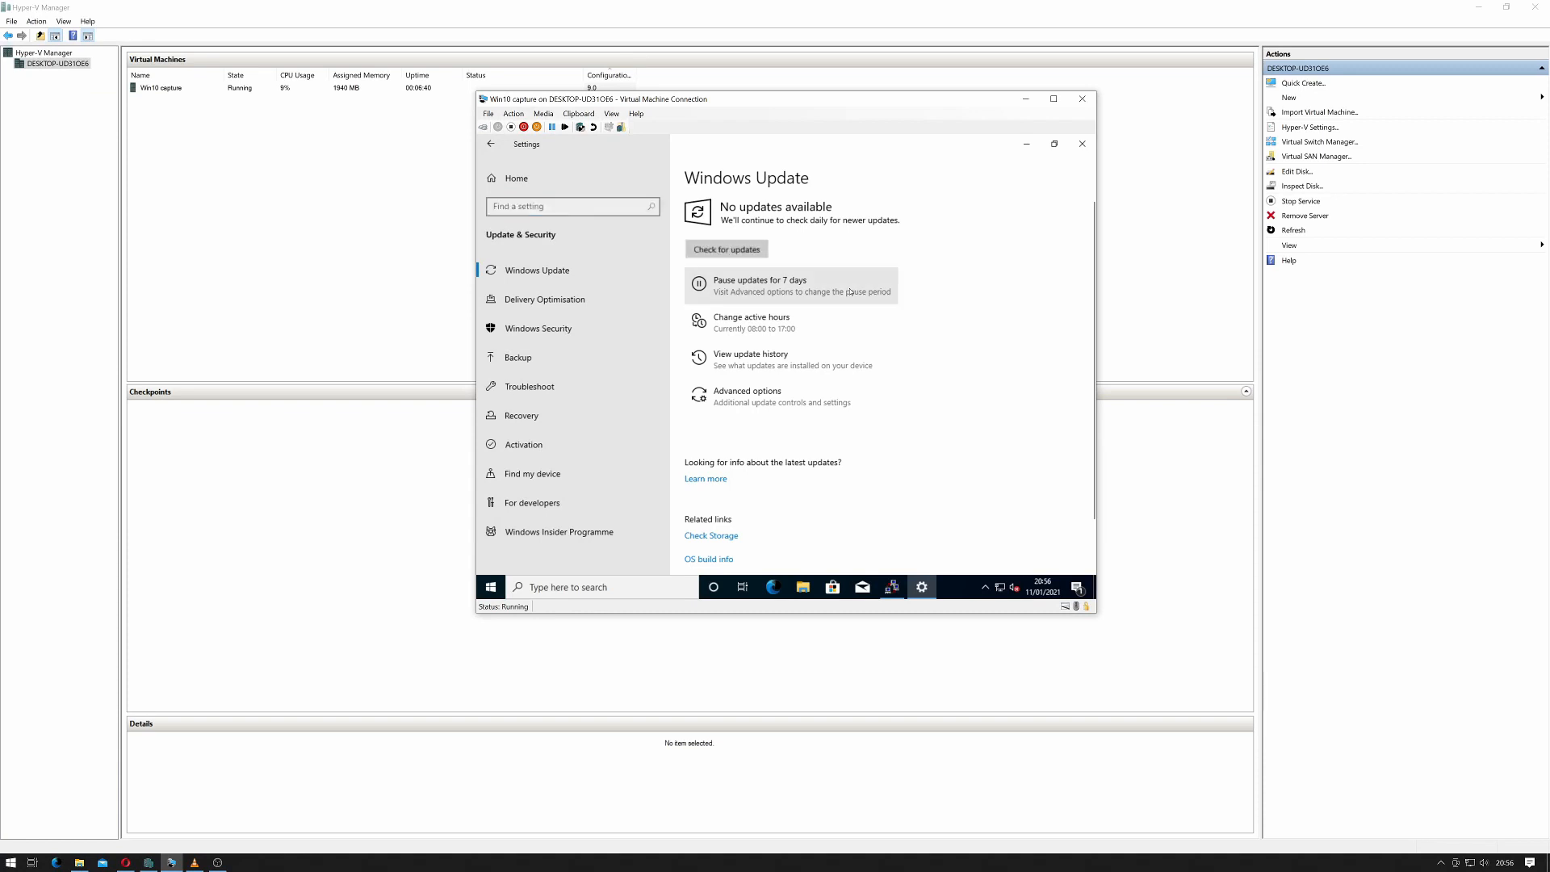
click(725, 249)
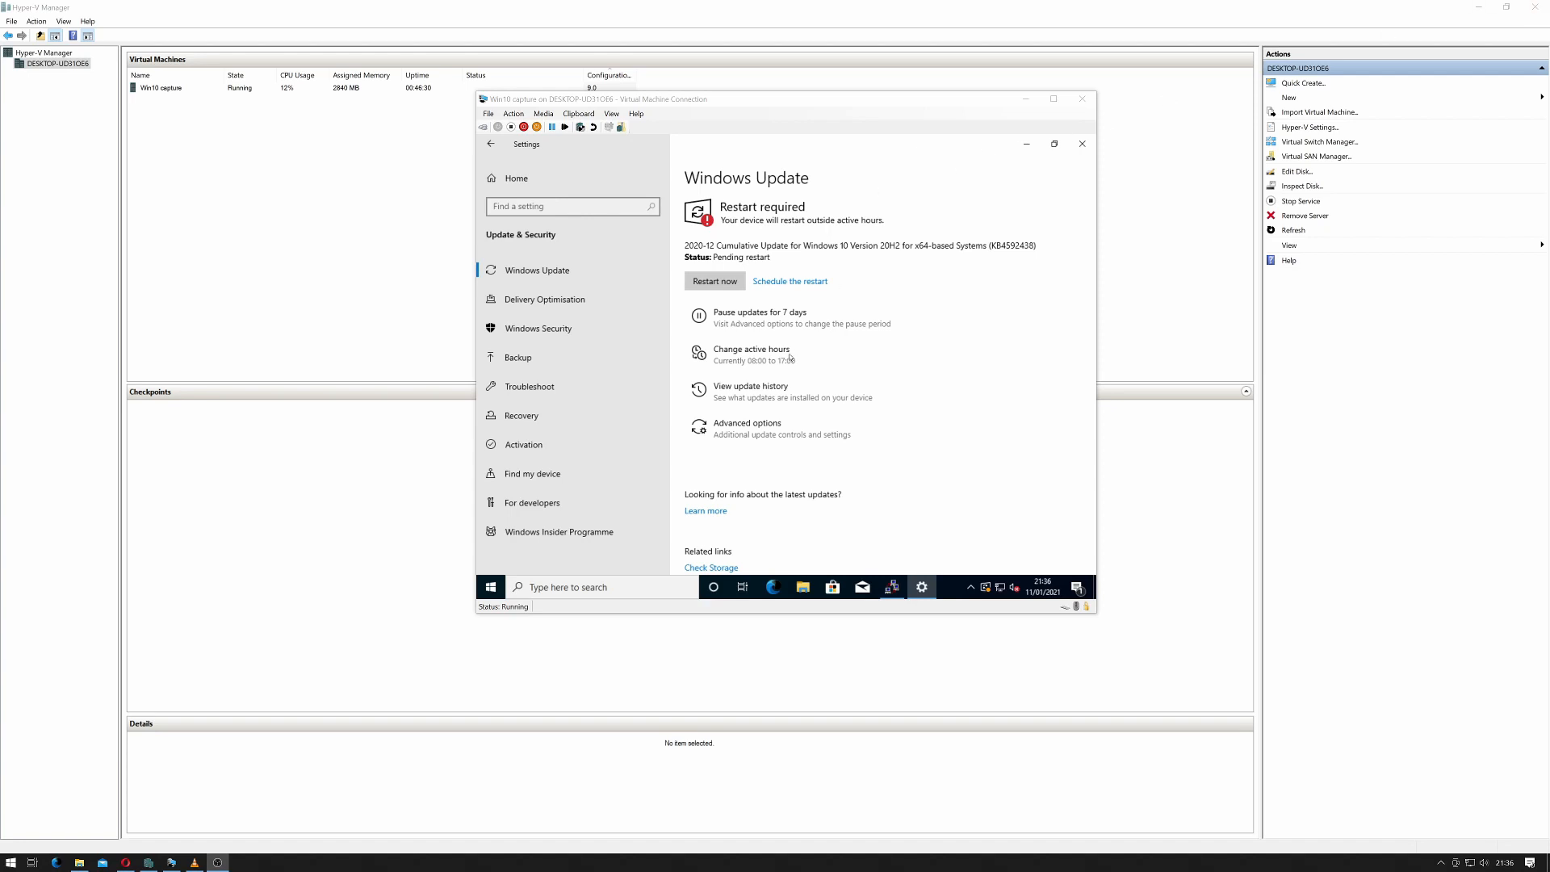
mouse_move(730, 269)
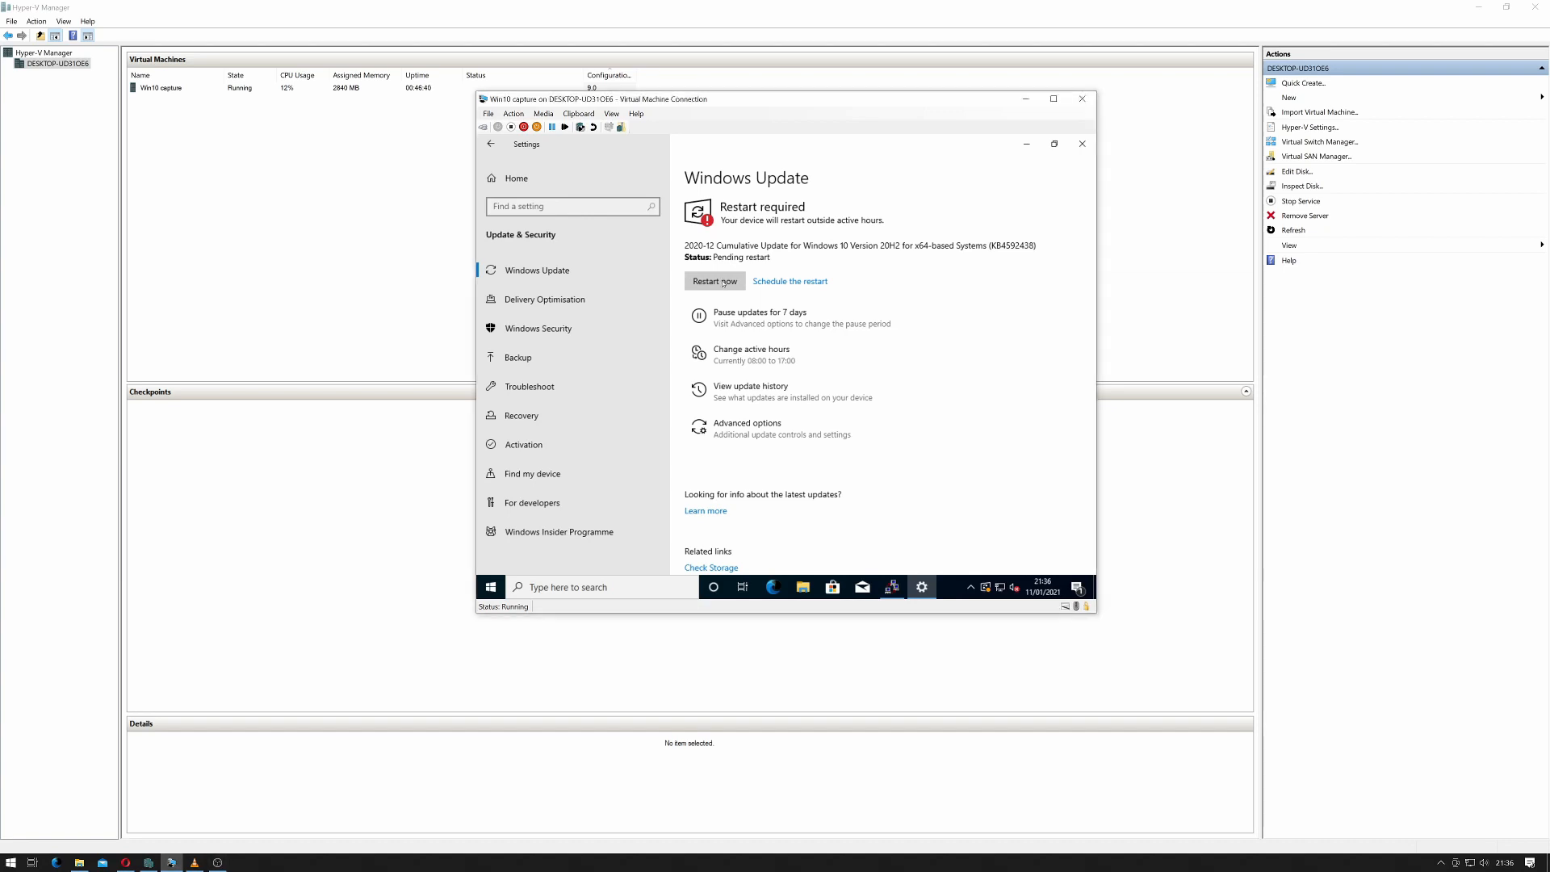
click(712, 281)
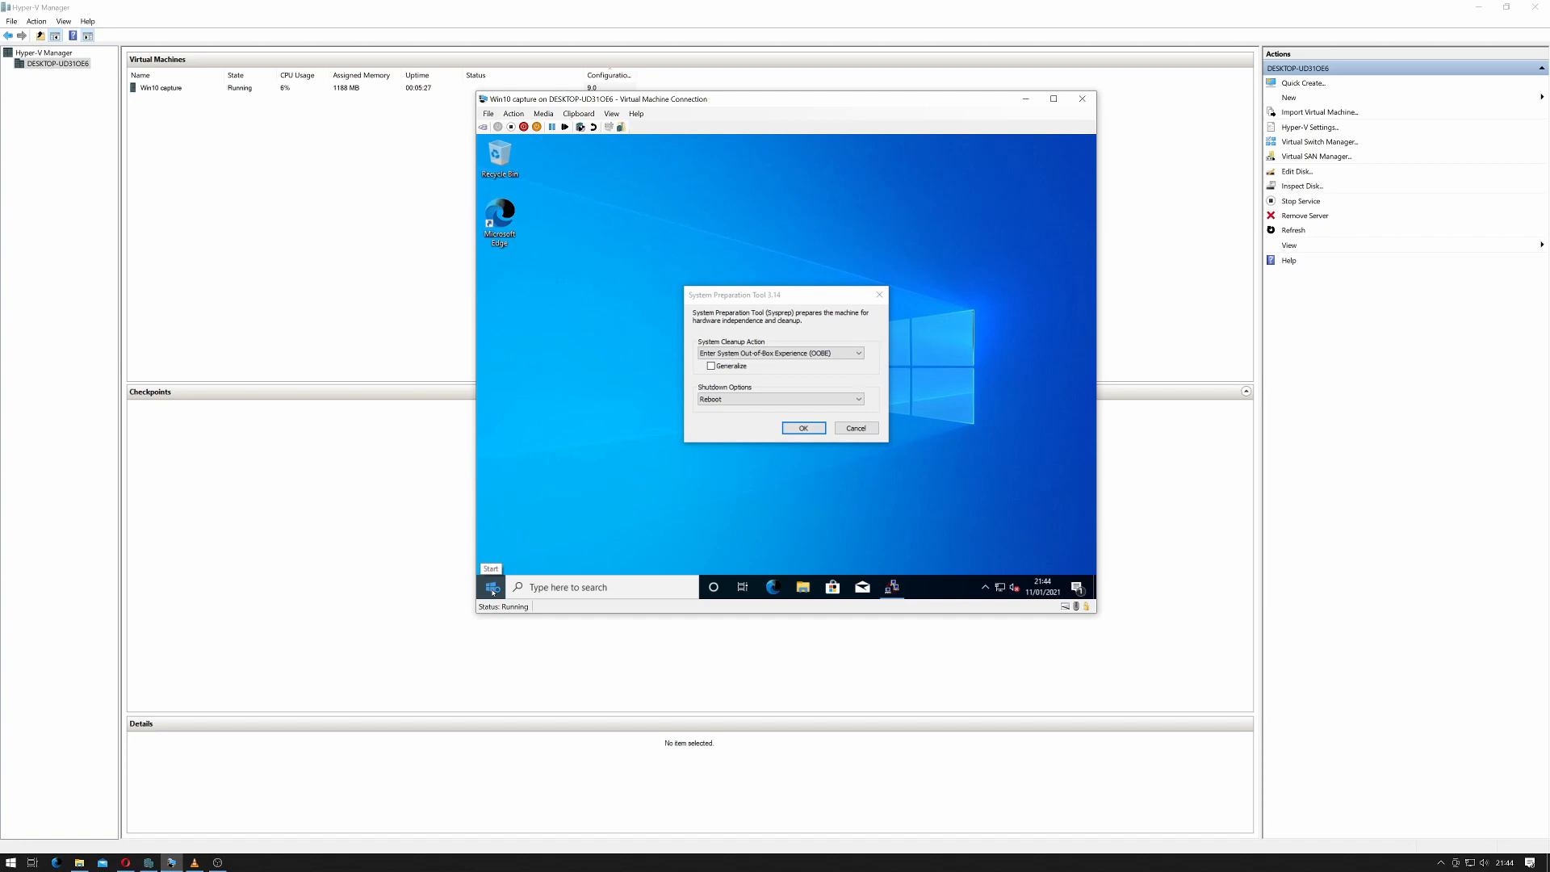
After the reboot, reopen Windows Update in Settings and check for updates again
click(491, 587)
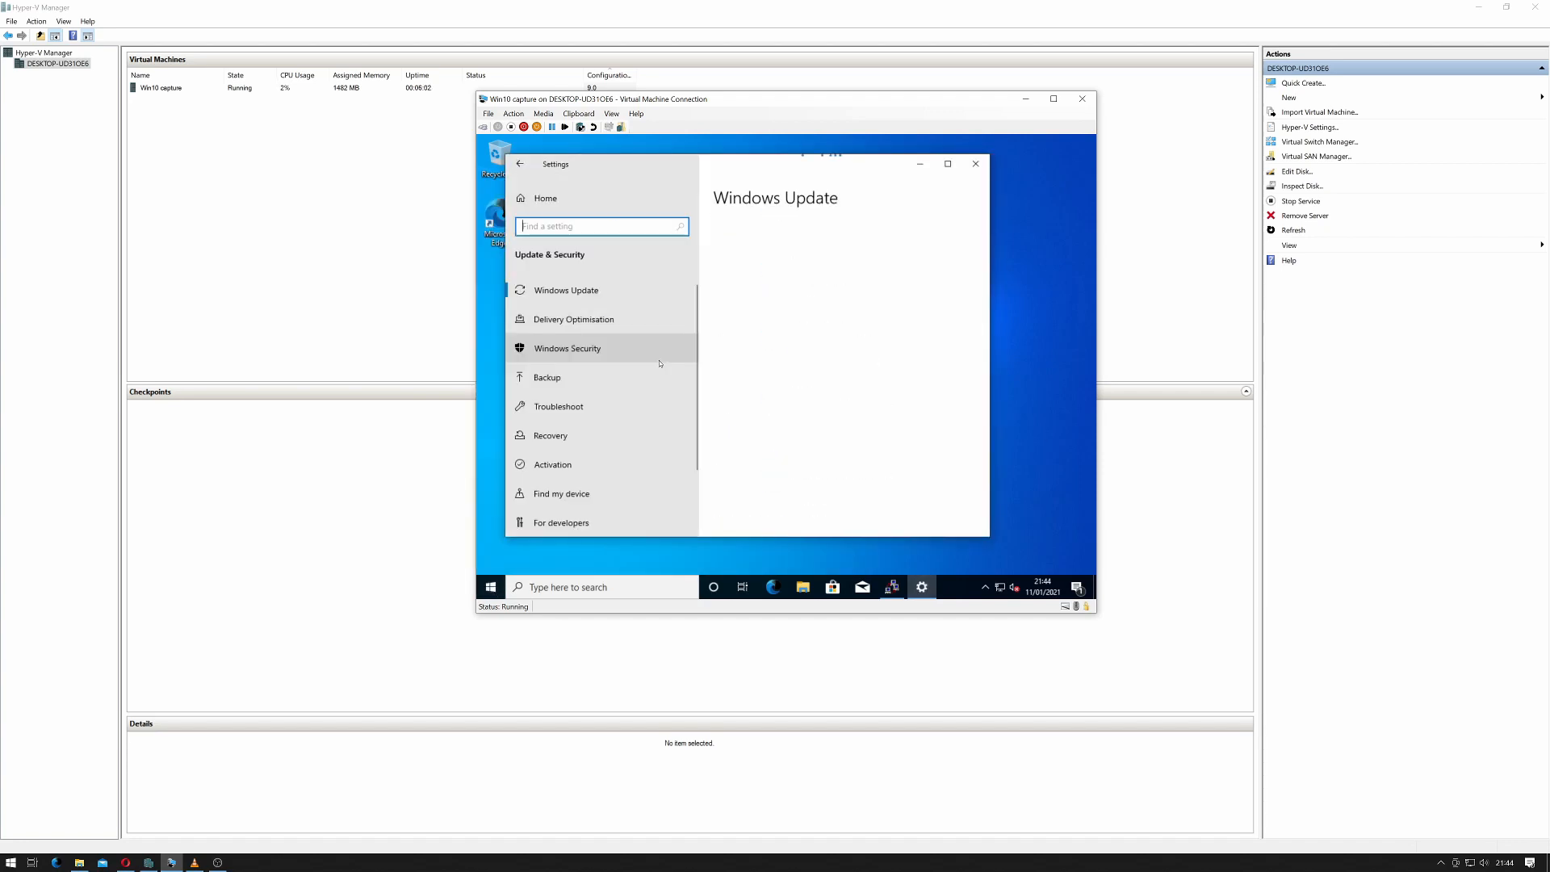
click(567, 289)
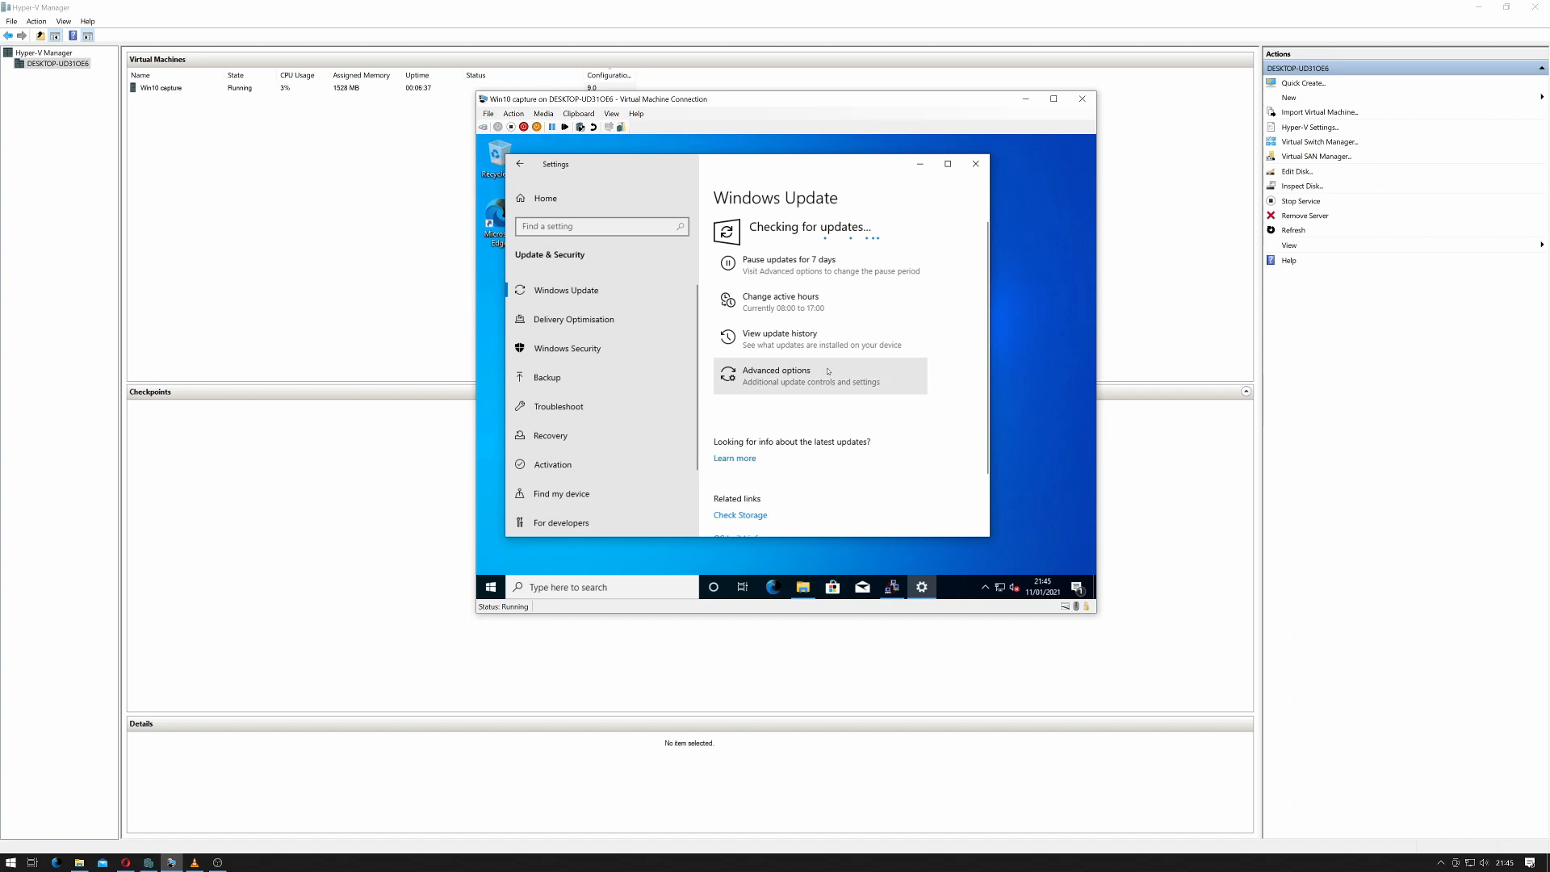
Launch File Explorer in the VM and show its View options for file name extensions and hidden items
click(802, 586)
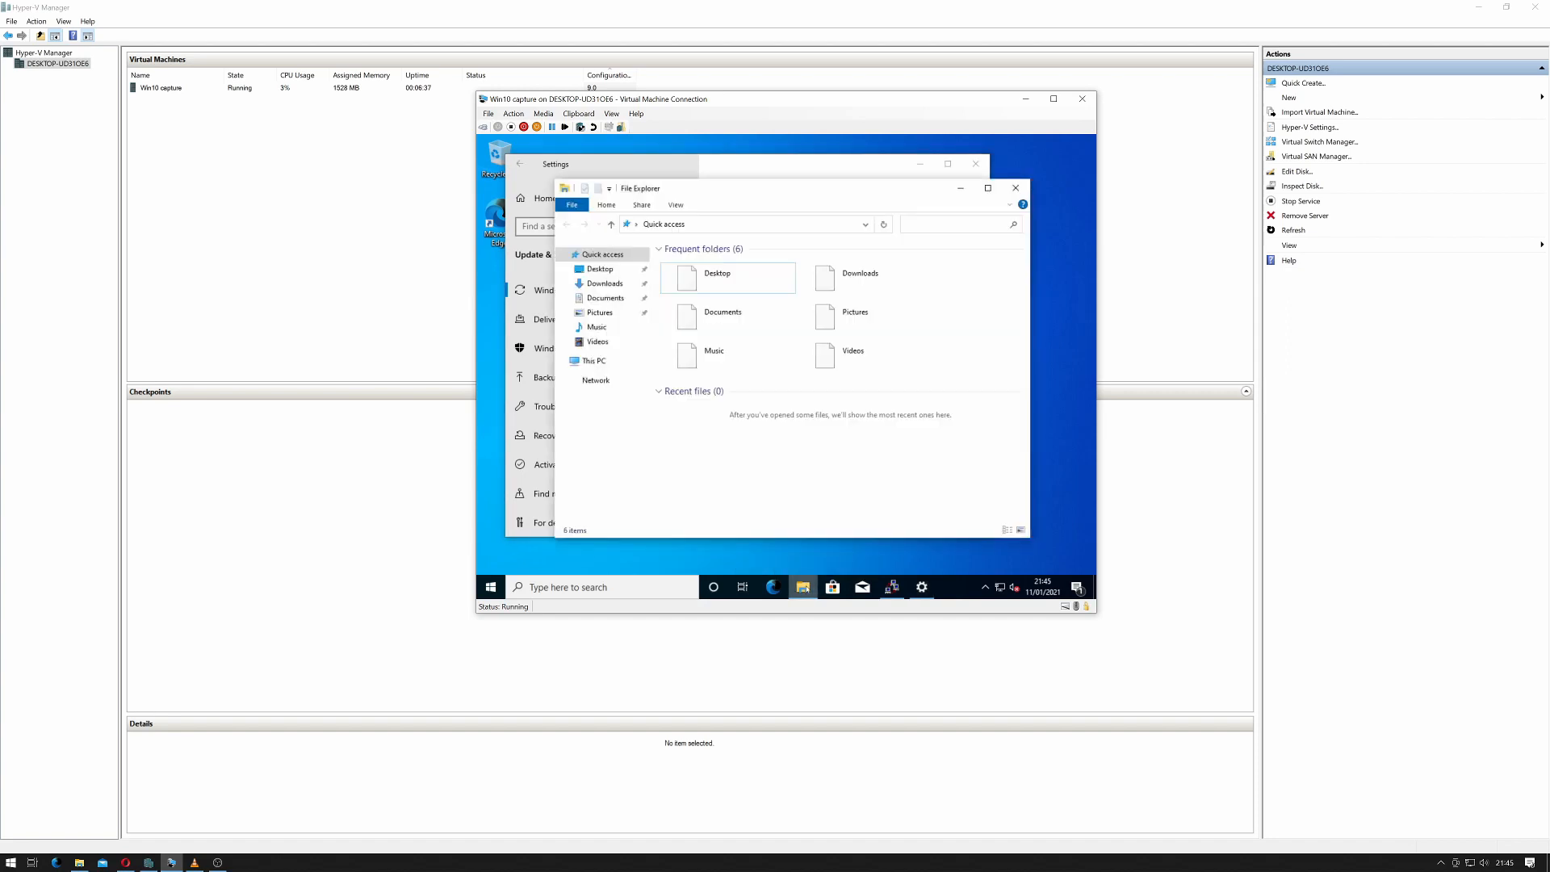
click(727, 276)
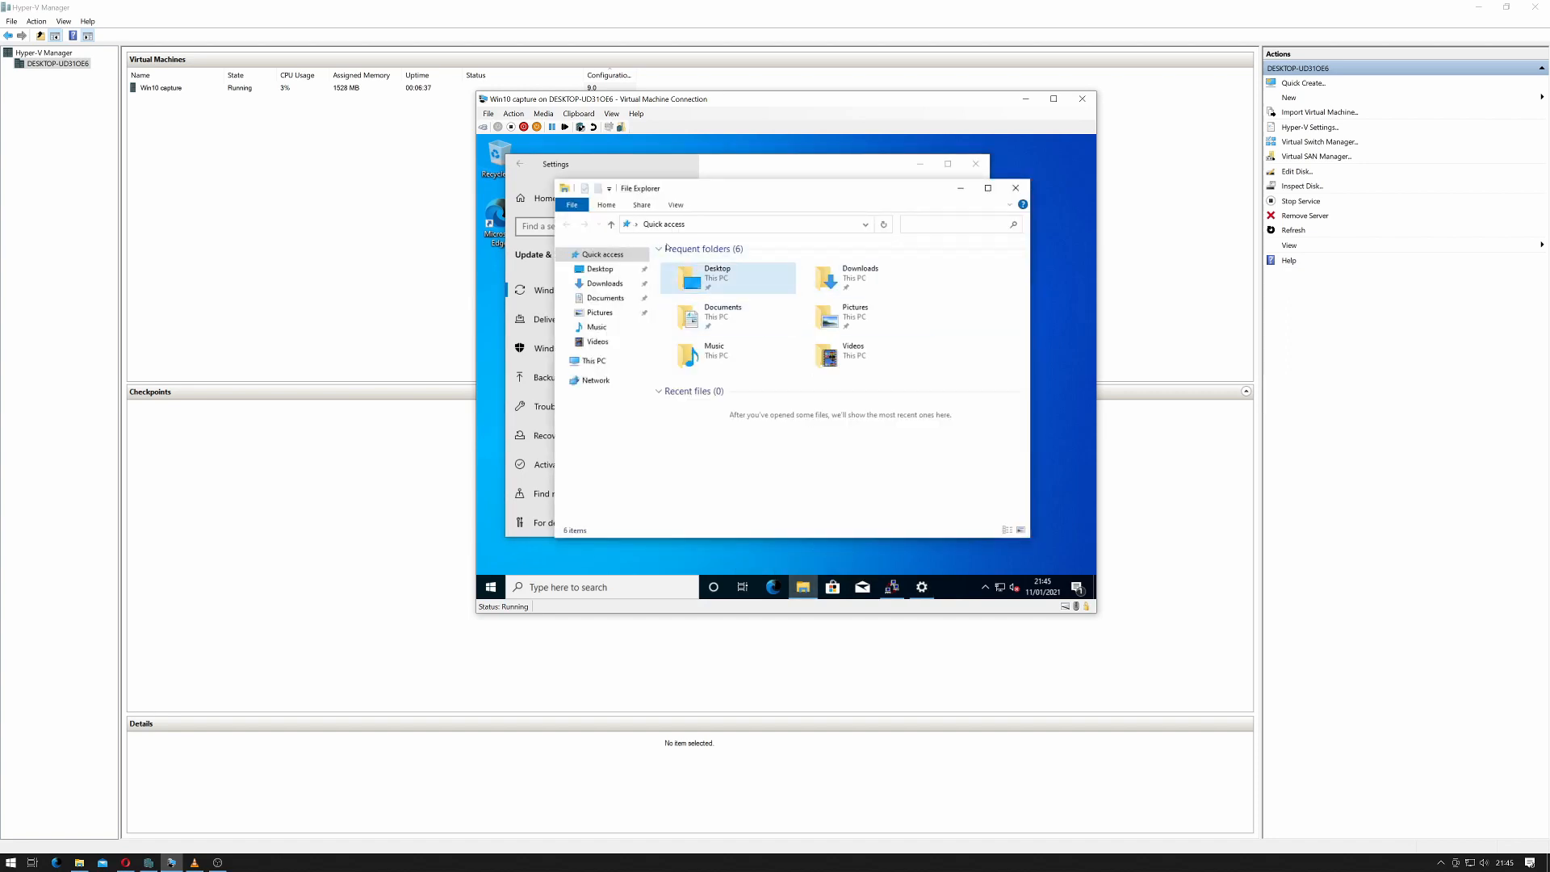
click(677, 206)
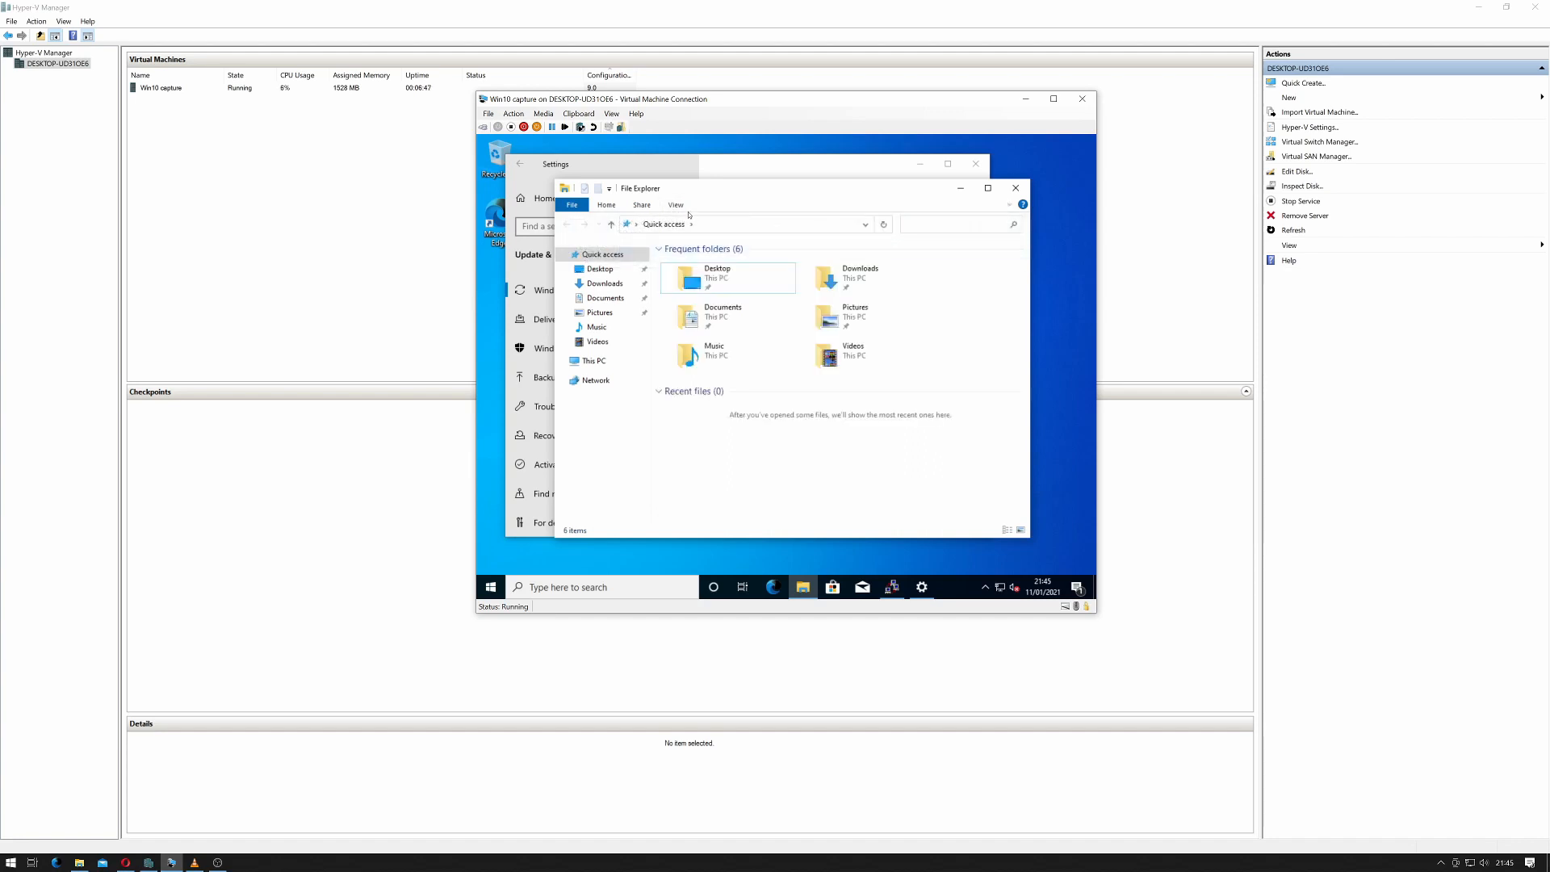
click(675, 205)
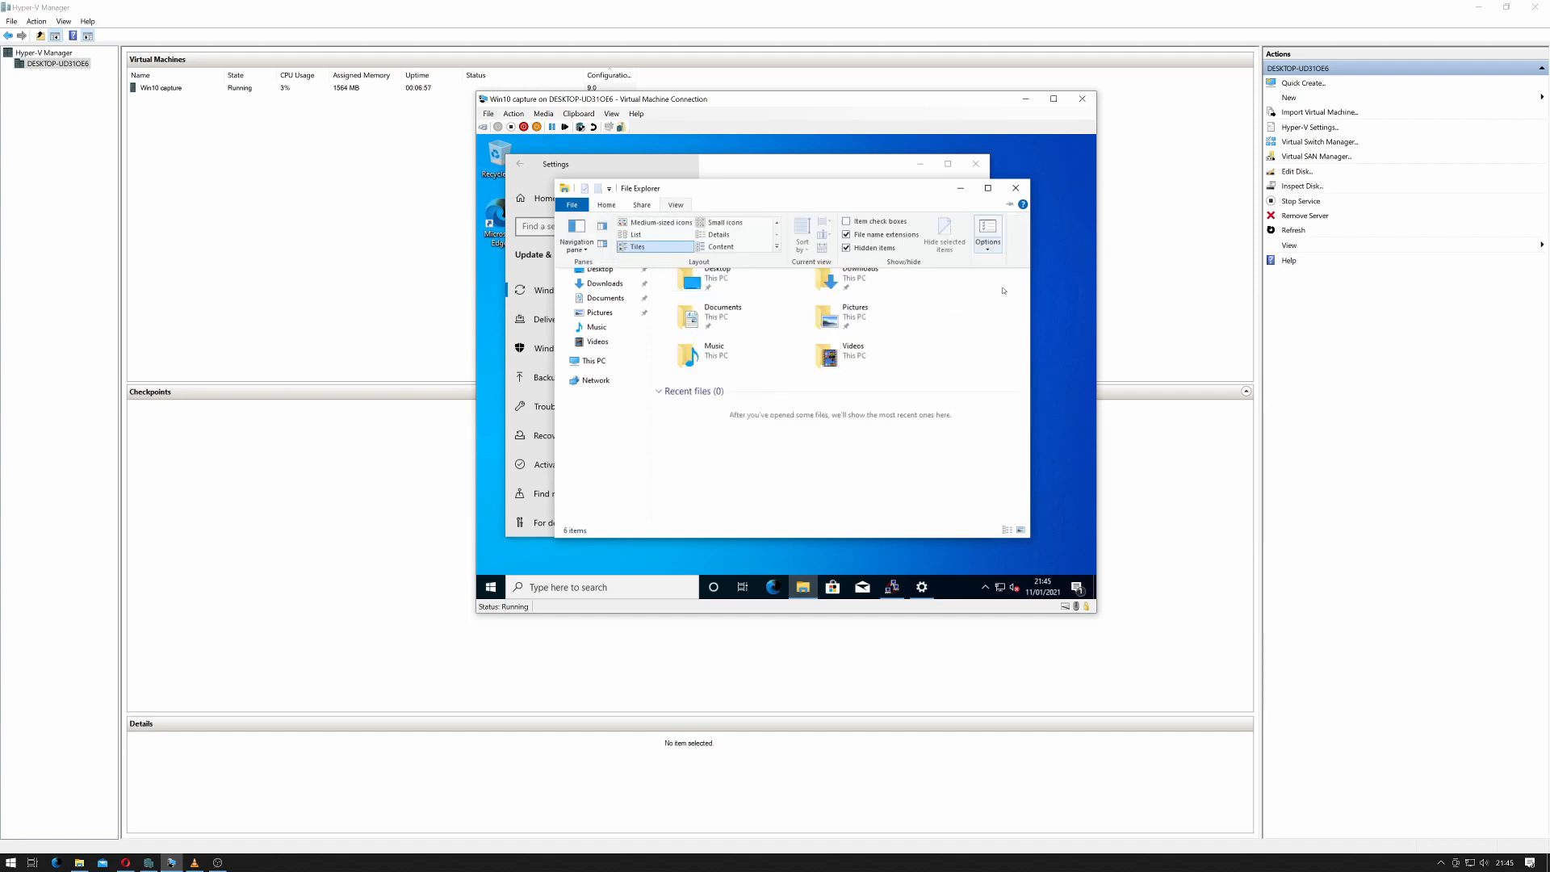
mouse_move(974, 208)
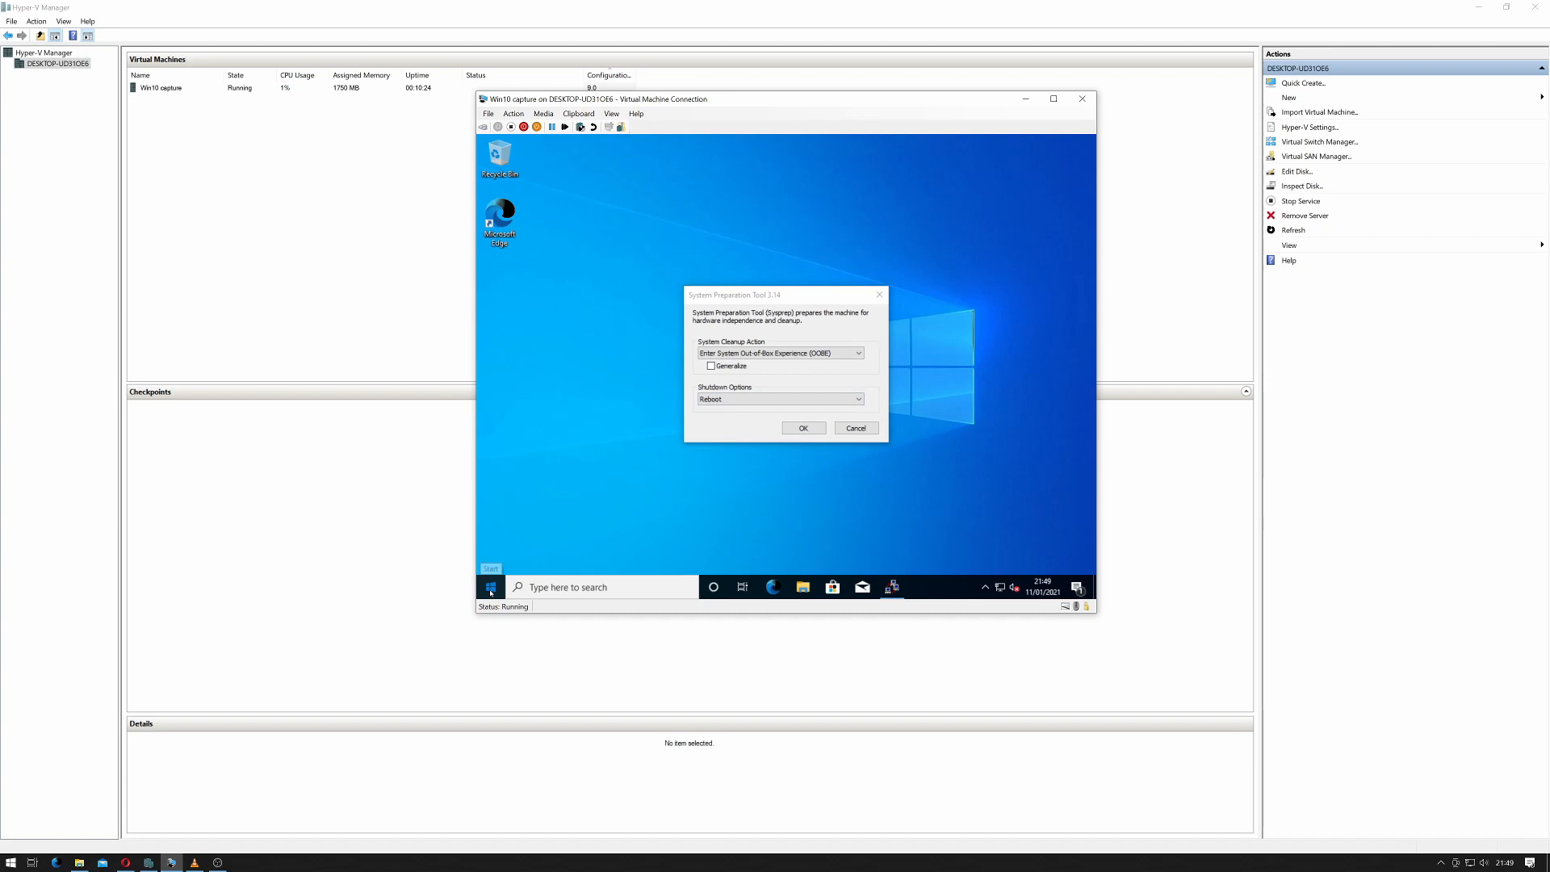
Run the Ninite installer from \\192.168.0.254\pool to install Opera, Notepad++ and VLC, then close it
click(491, 586)
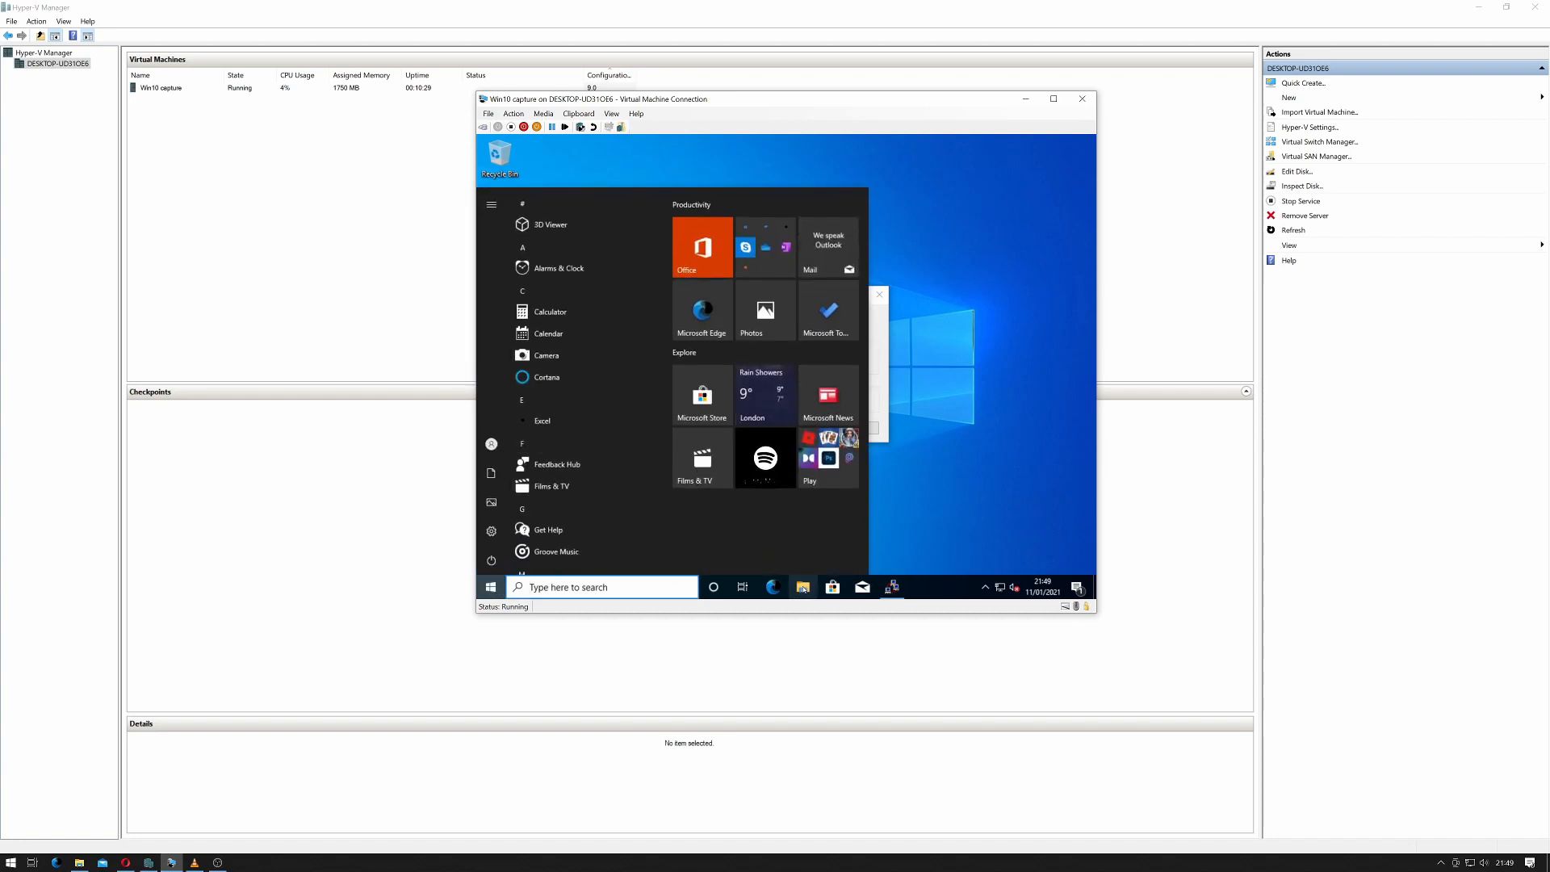
click(802, 586)
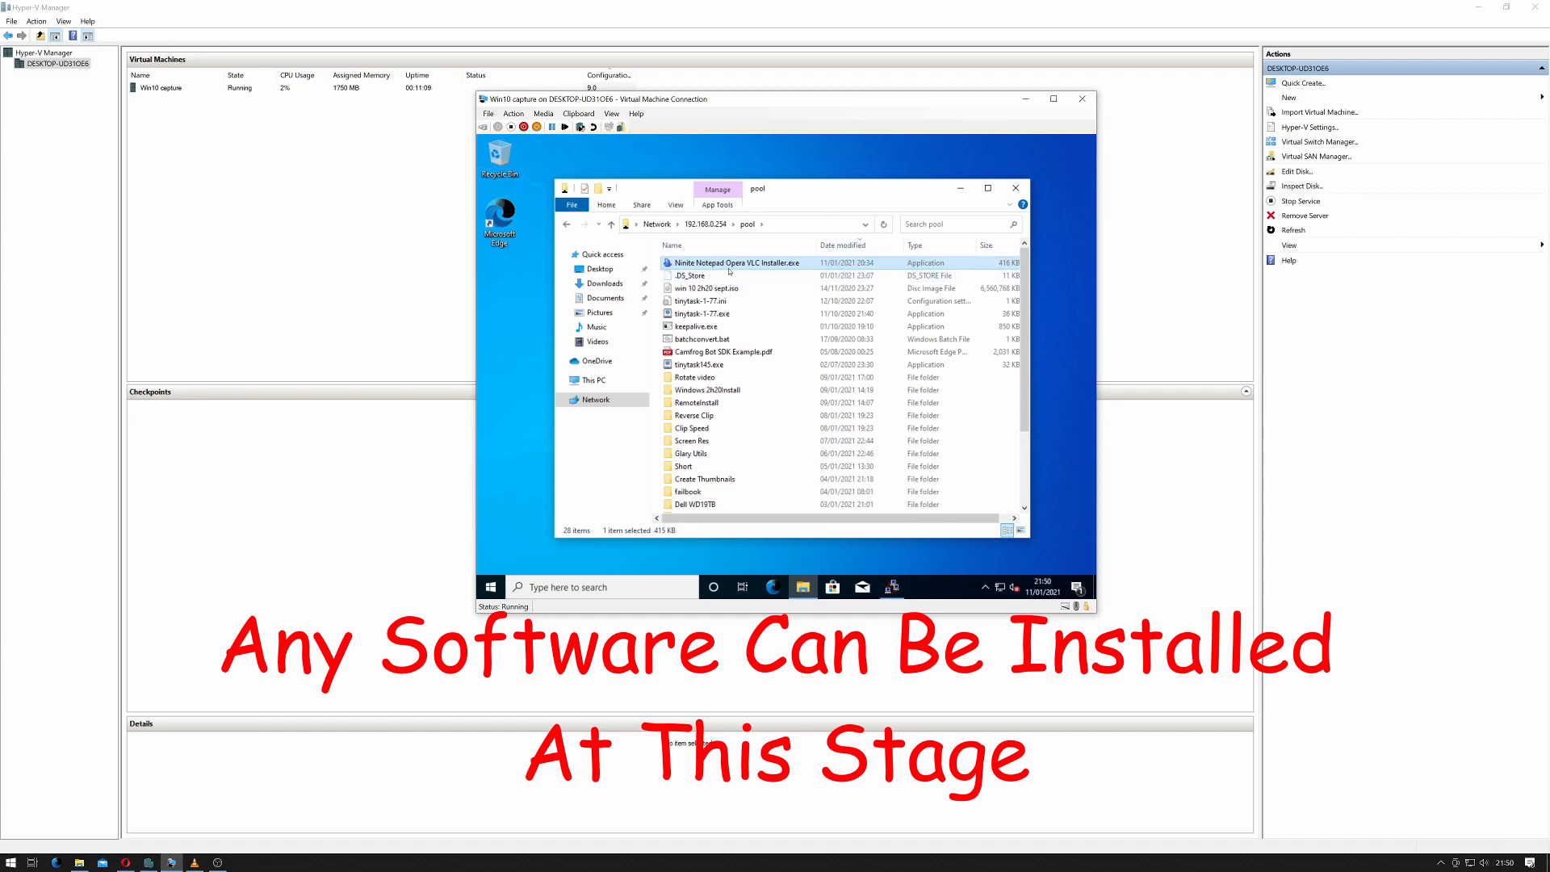
double_click(737, 263)
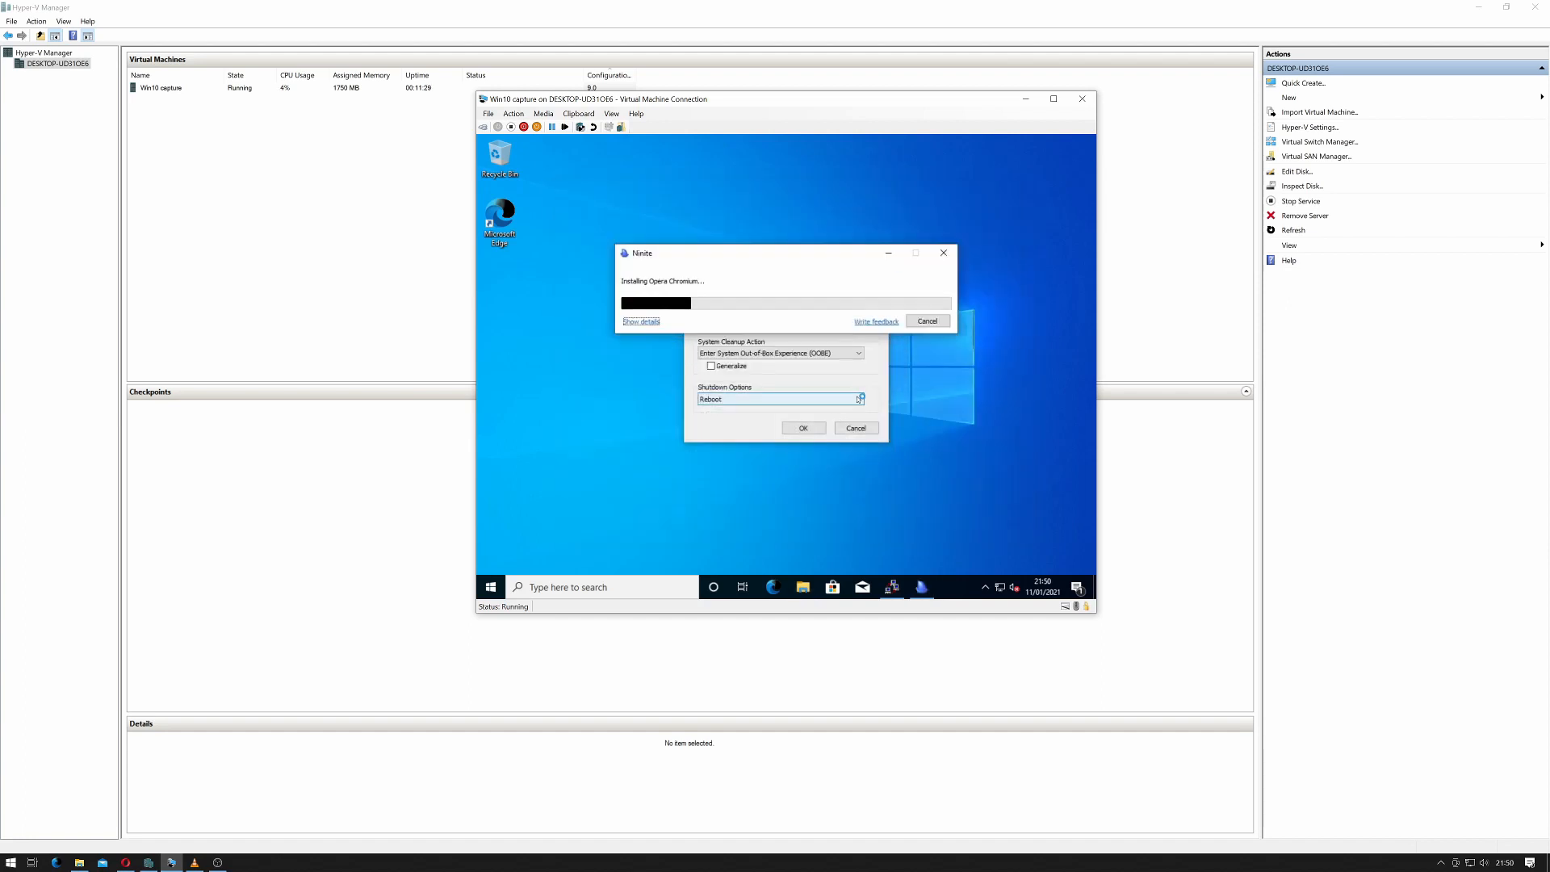
click(641, 321)
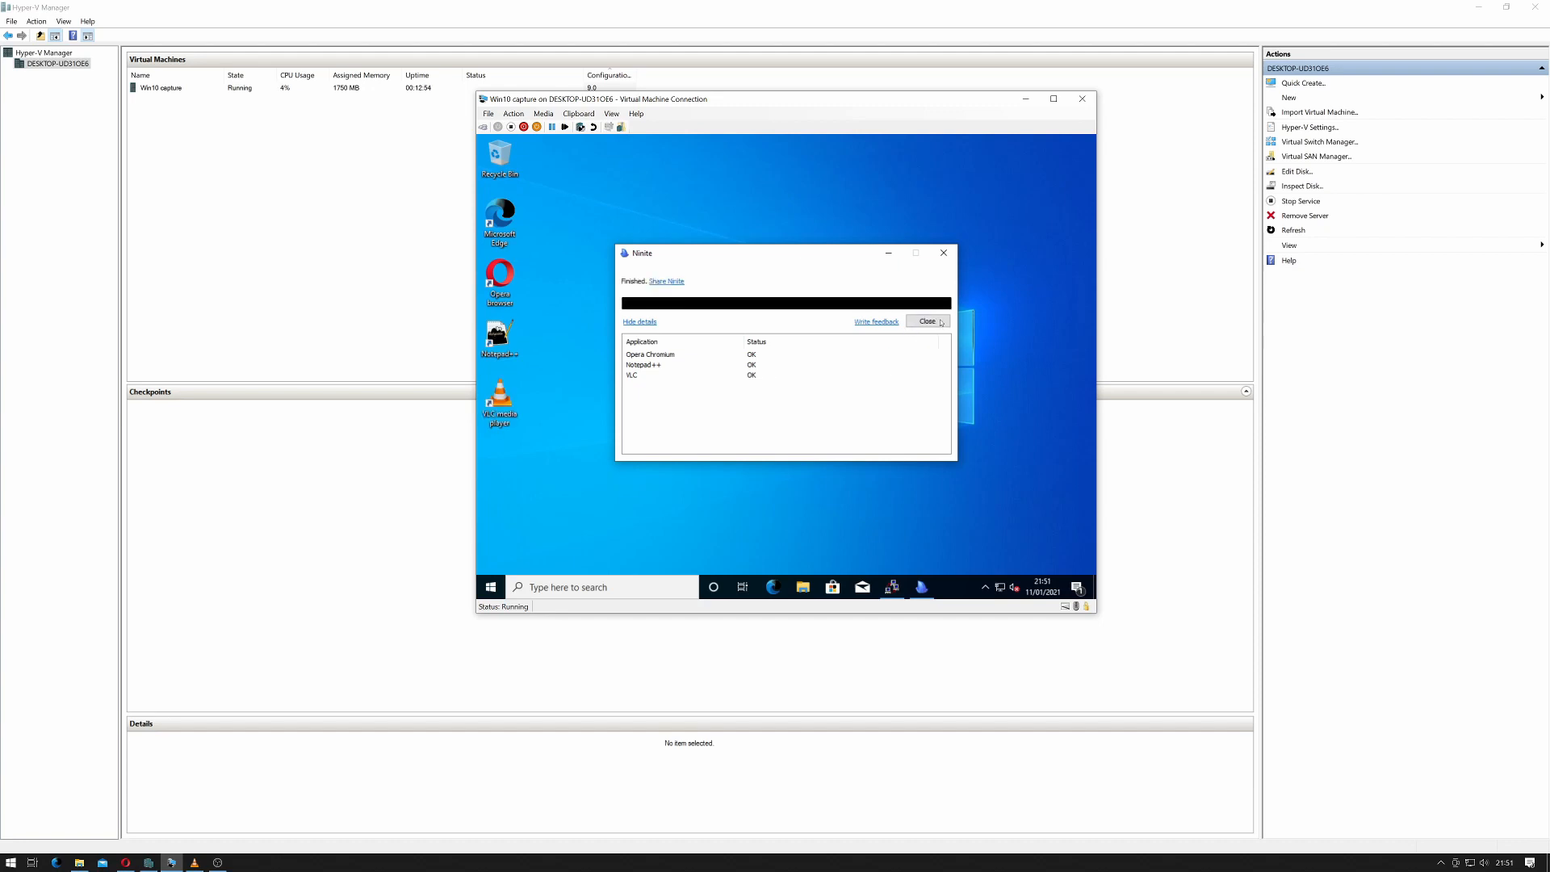
click(927, 322)
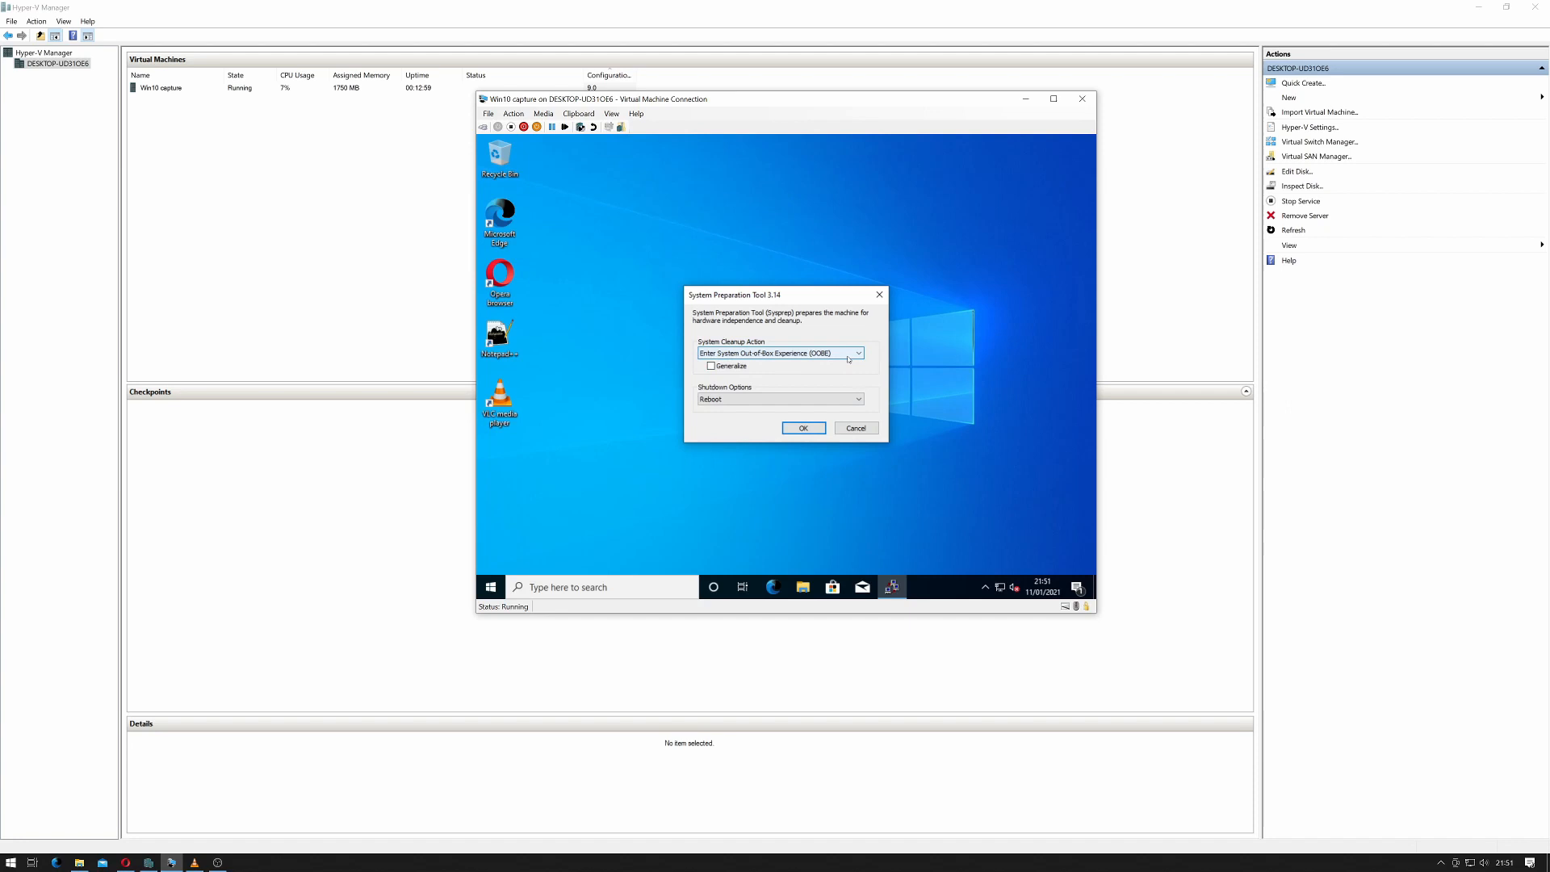
Set Sysprep's System Cleanup Action to Enter System Out-of-Box Experience (OOBE)
click(856, 354)
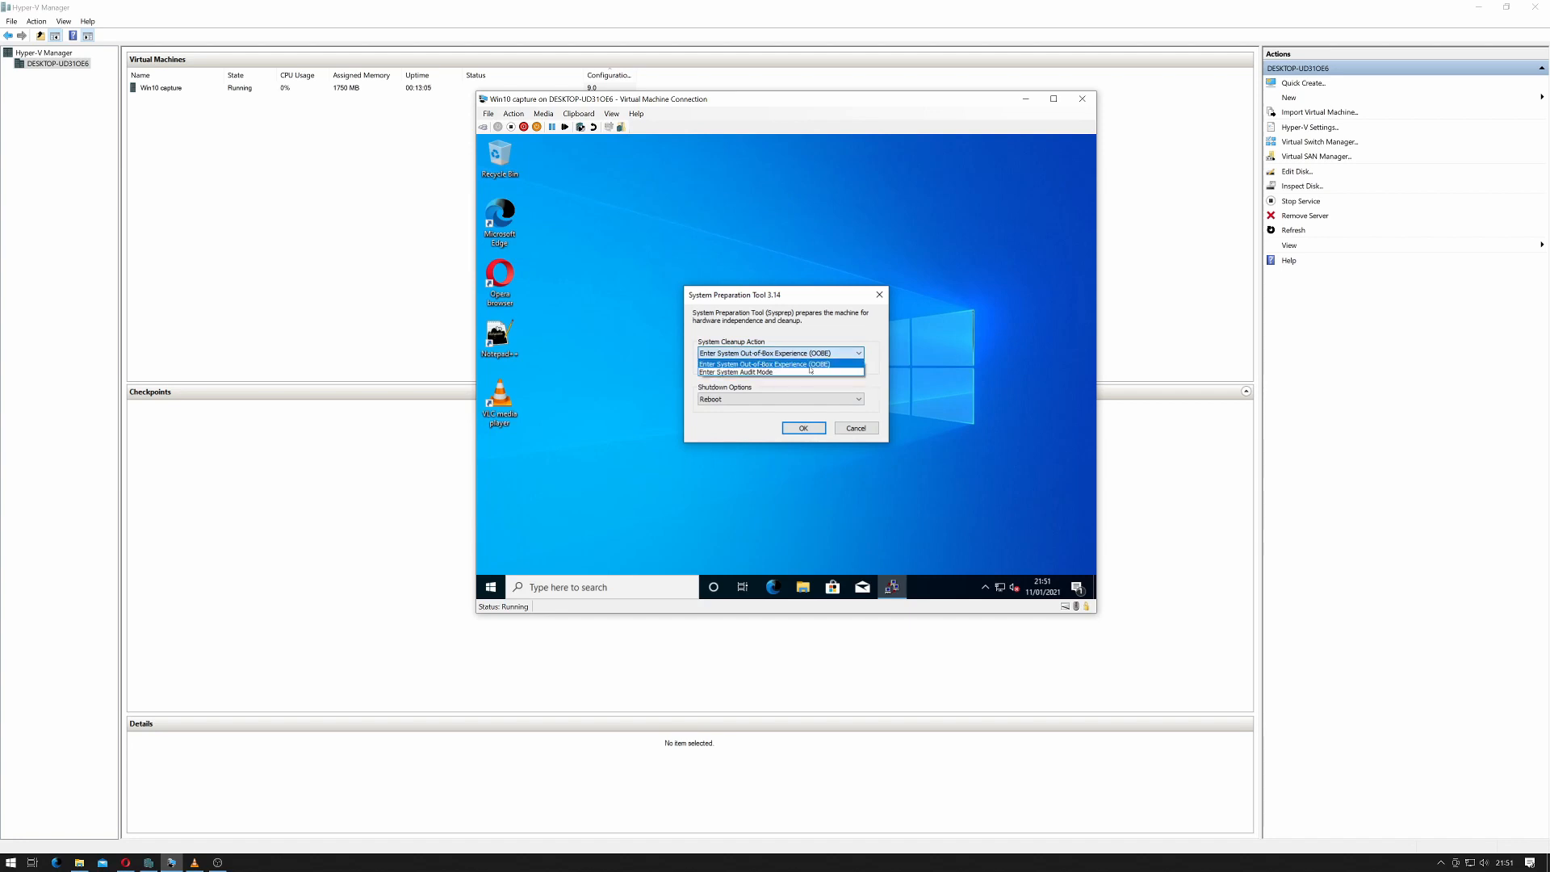
click(777, 354)
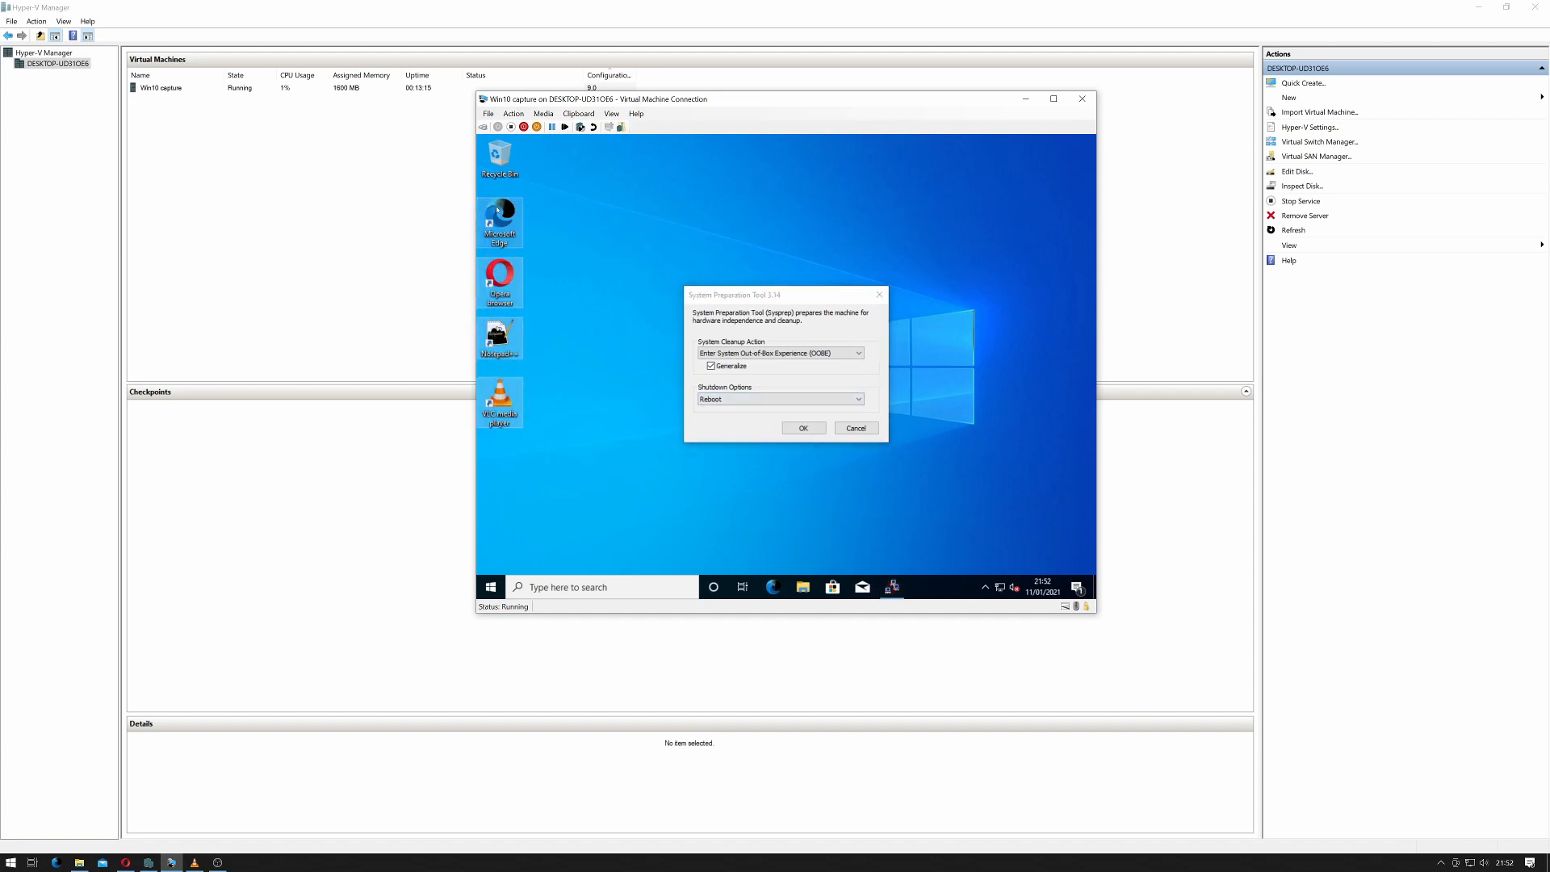
Delete the selected desktop shortcuts and empty the Recycle Bin, permanently removing the 4 items
right_click(499, 220)
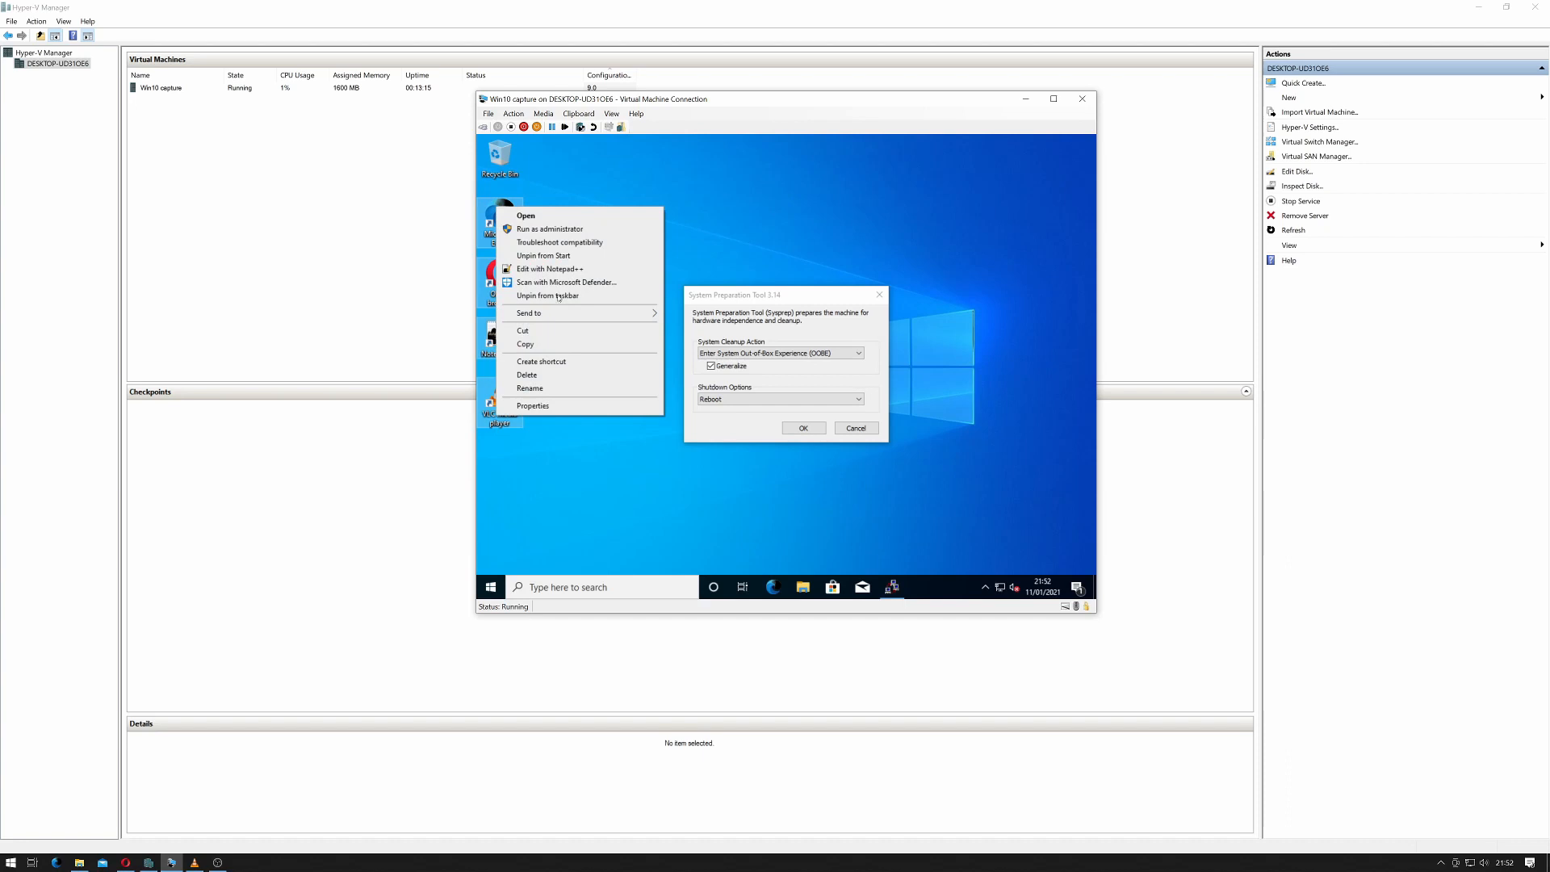
click(548, 187)
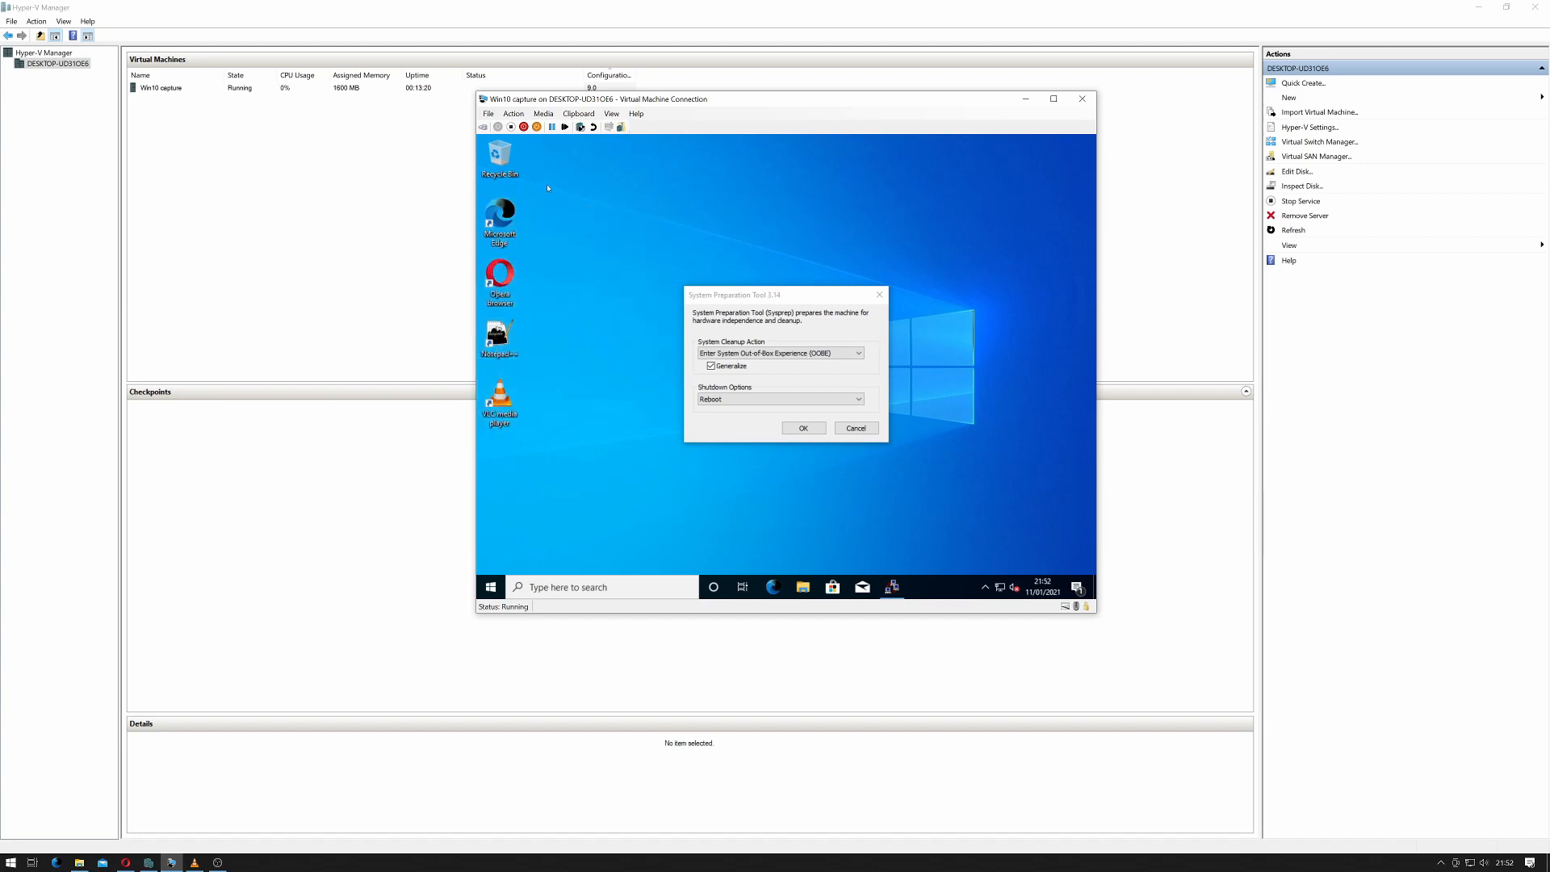
right_click(499, 154)
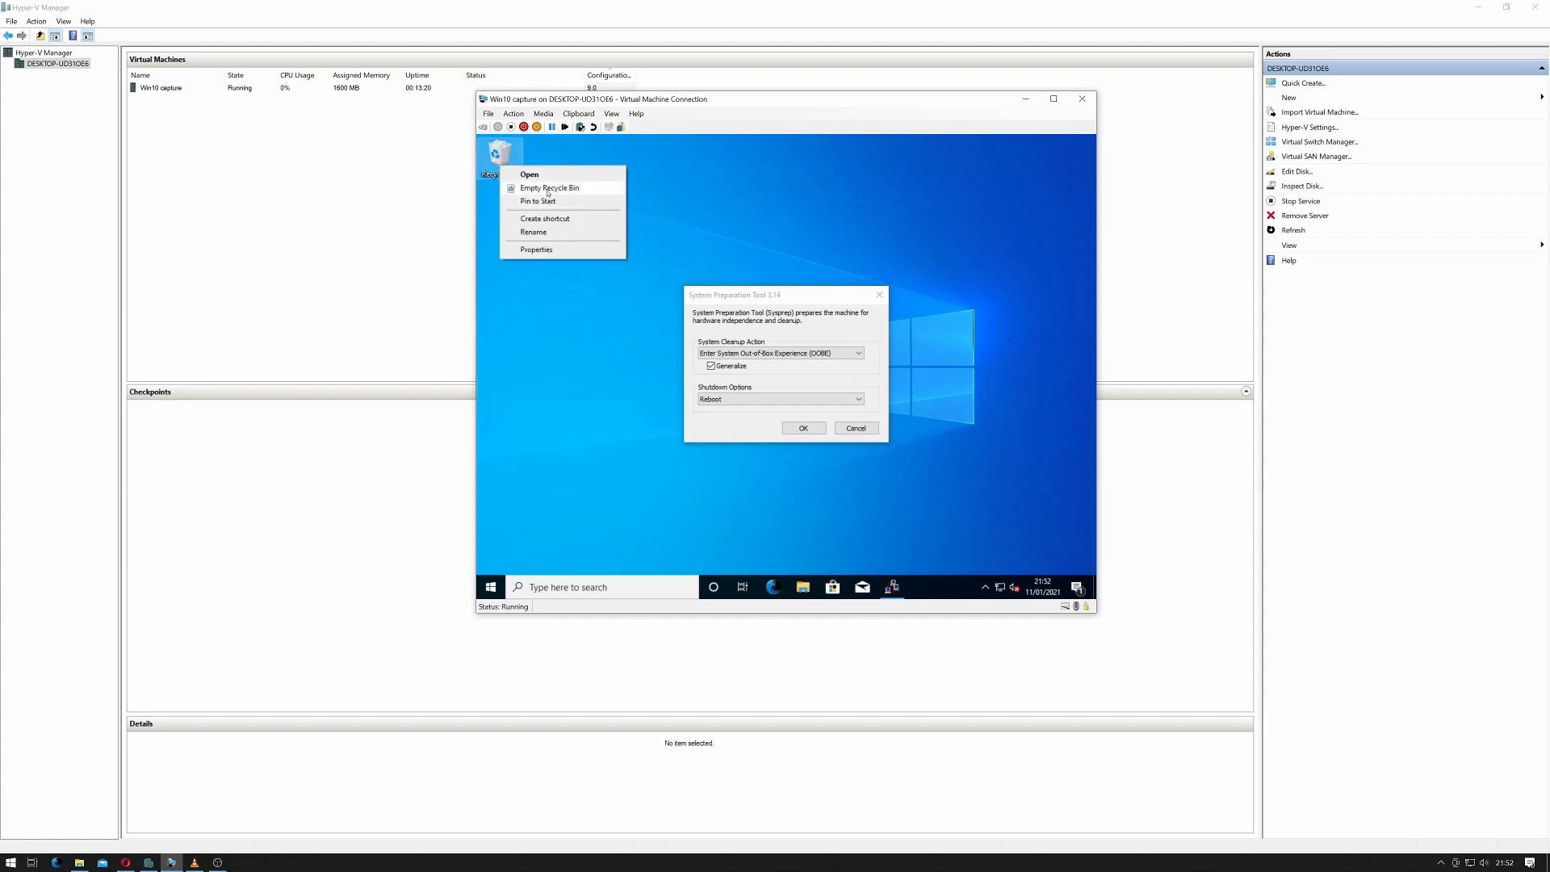
click(549, 187)
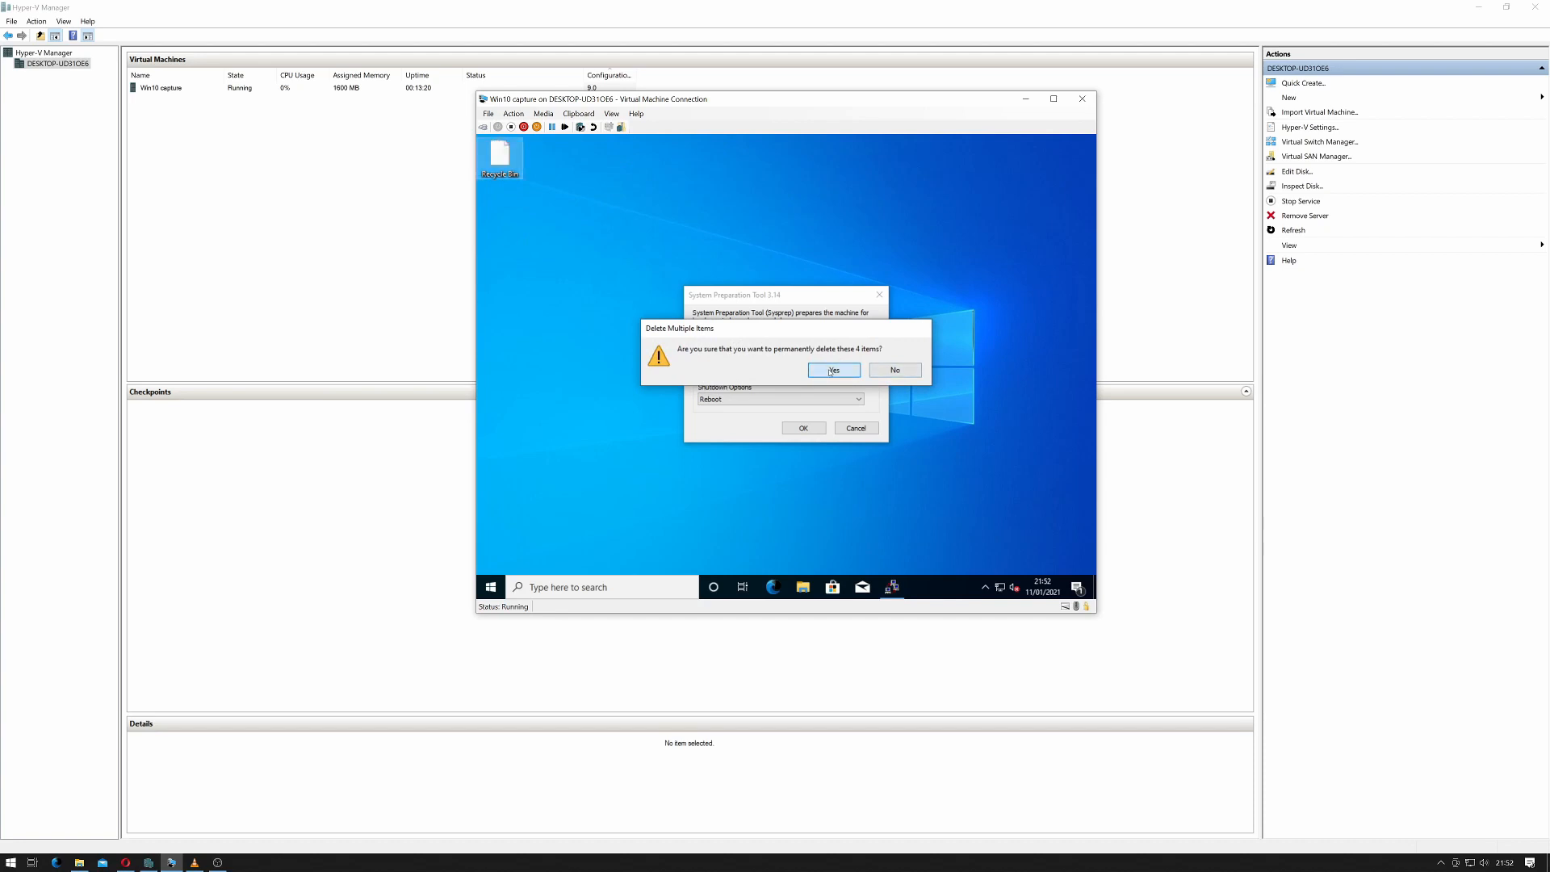
click(833, 370)
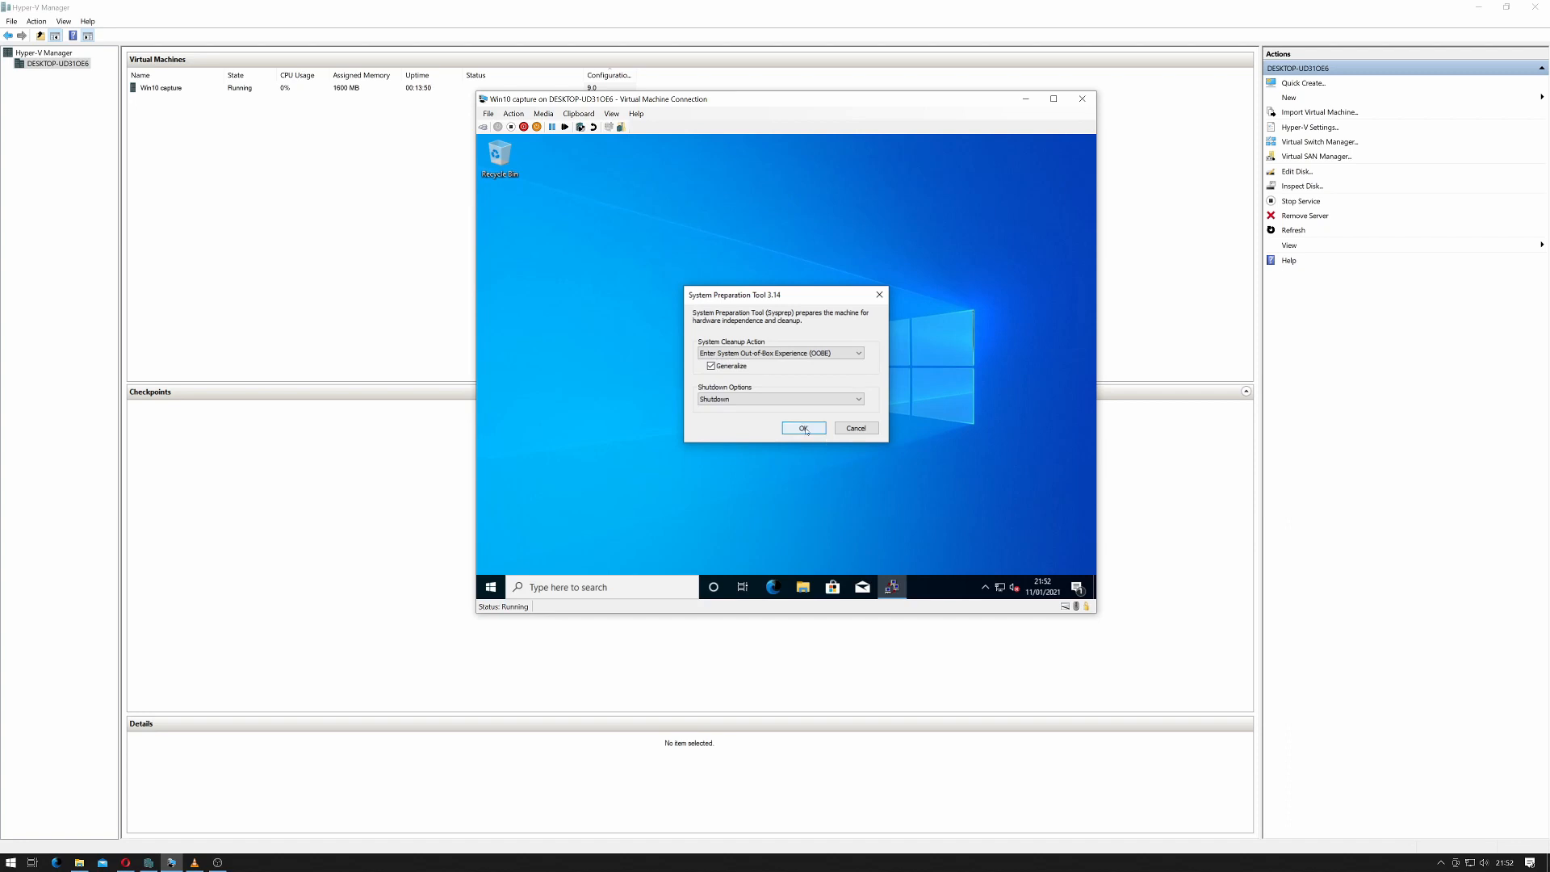
Start Sysprep with OOBE, Generalize and Shutdown selected
click(802, 428)
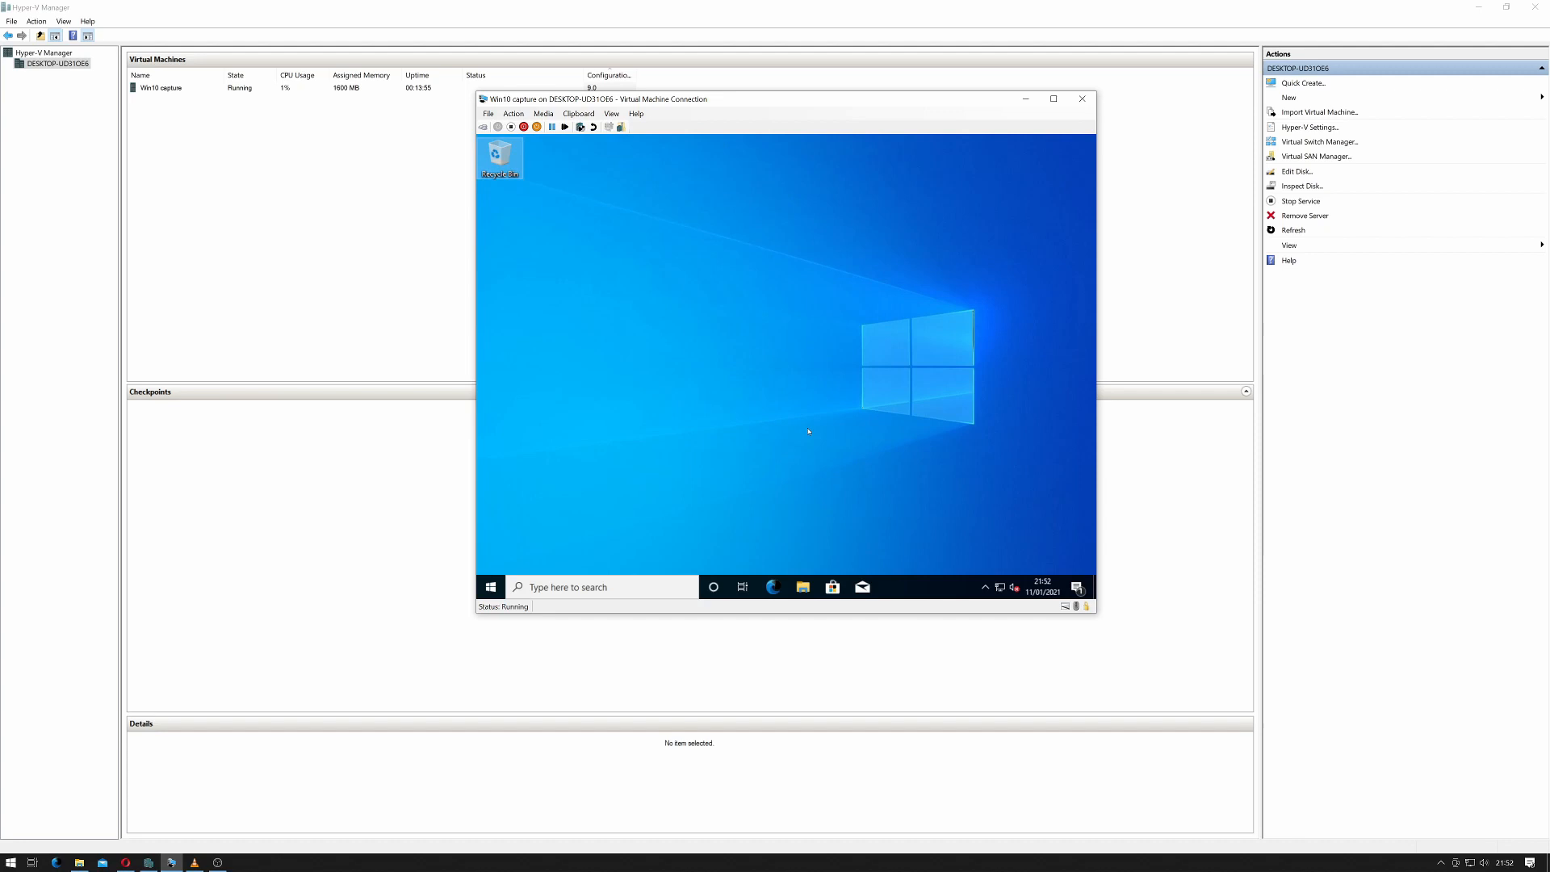